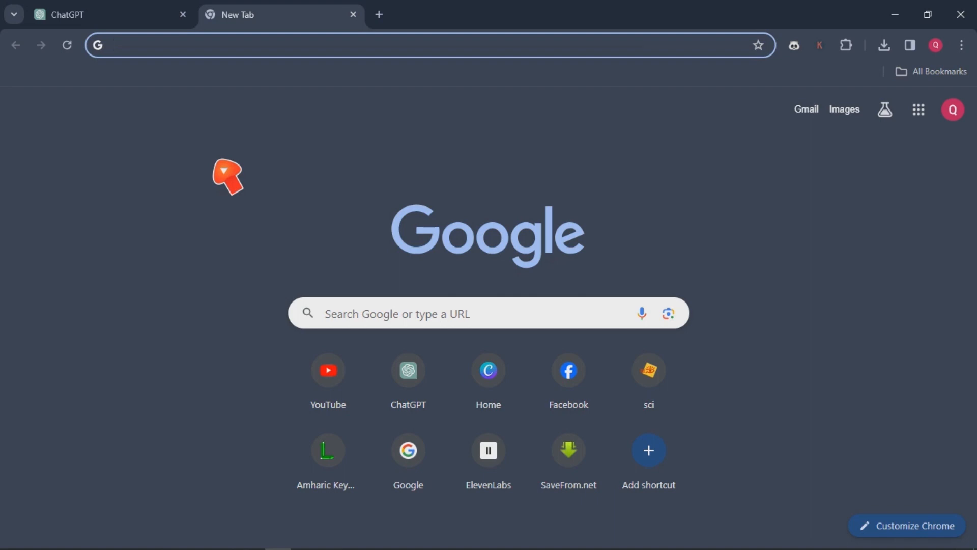
pyautogui.moveTo(383, 301)
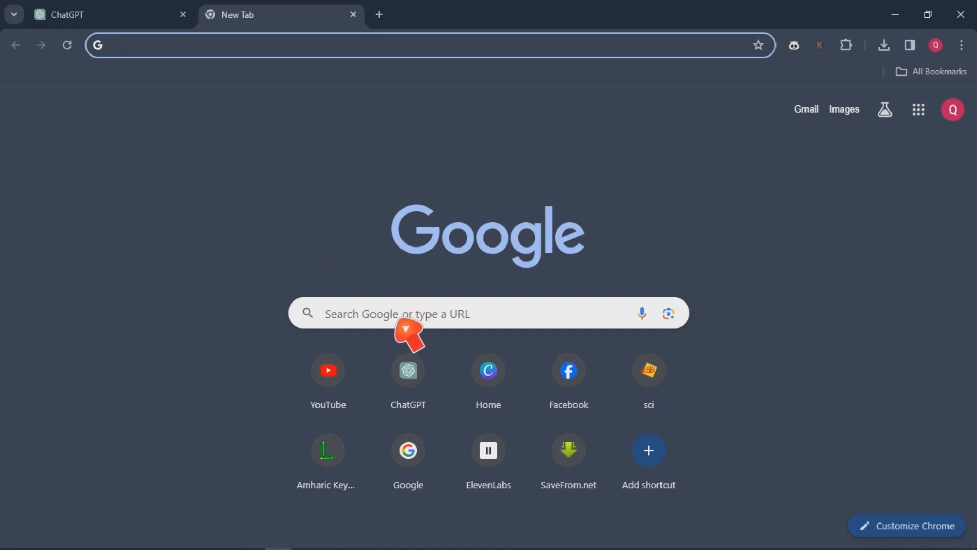
# - Search Google for "capcut" and follow the suggestion to the CapCut site
pyautogui.click(405, 313)
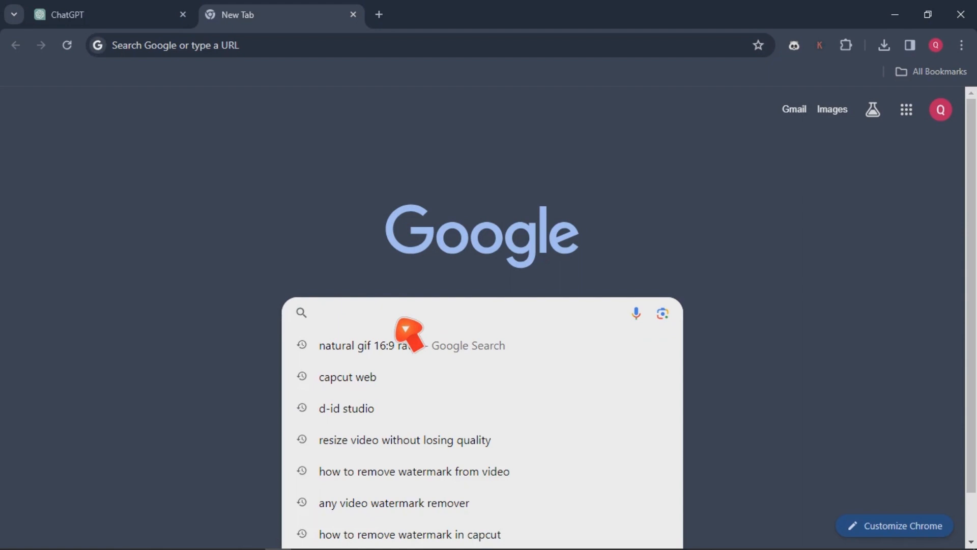
pyautogui.write('capcut')
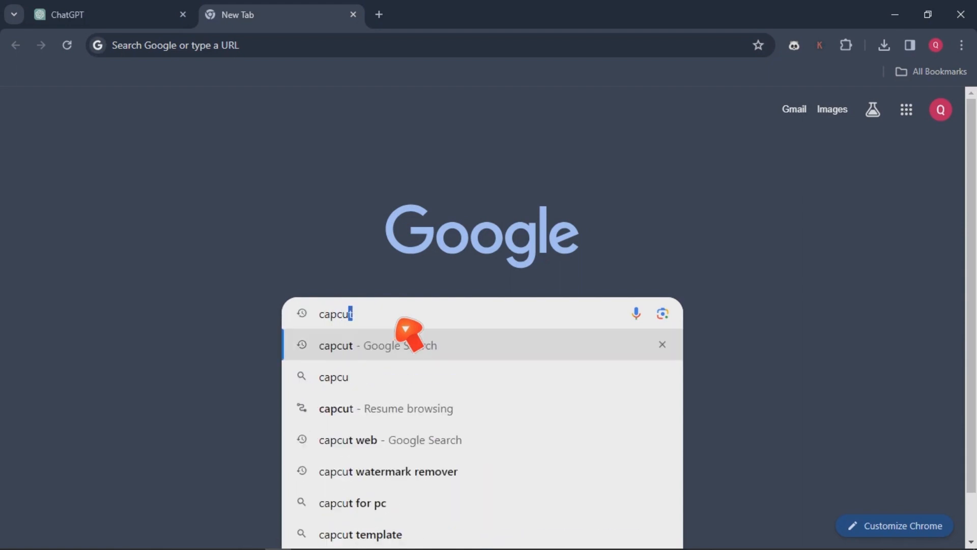
pyautogui.click(377, 346)
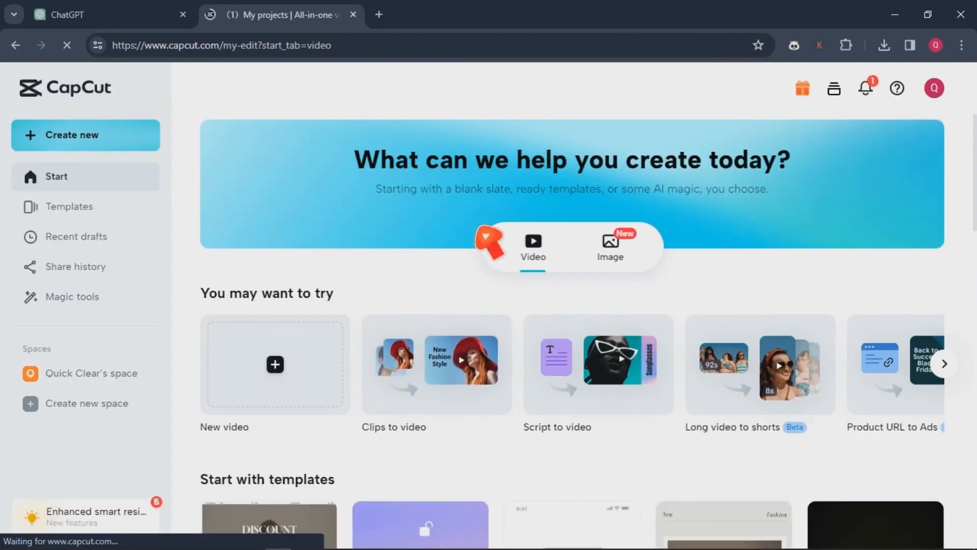
pyautogui.moveTo(311, 270)
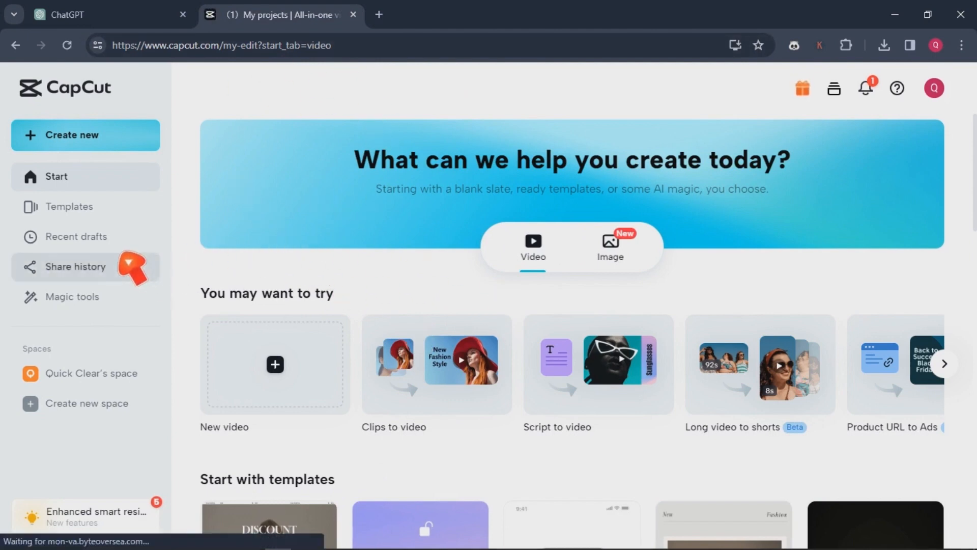
pyautogui.moveTo(90, 326)
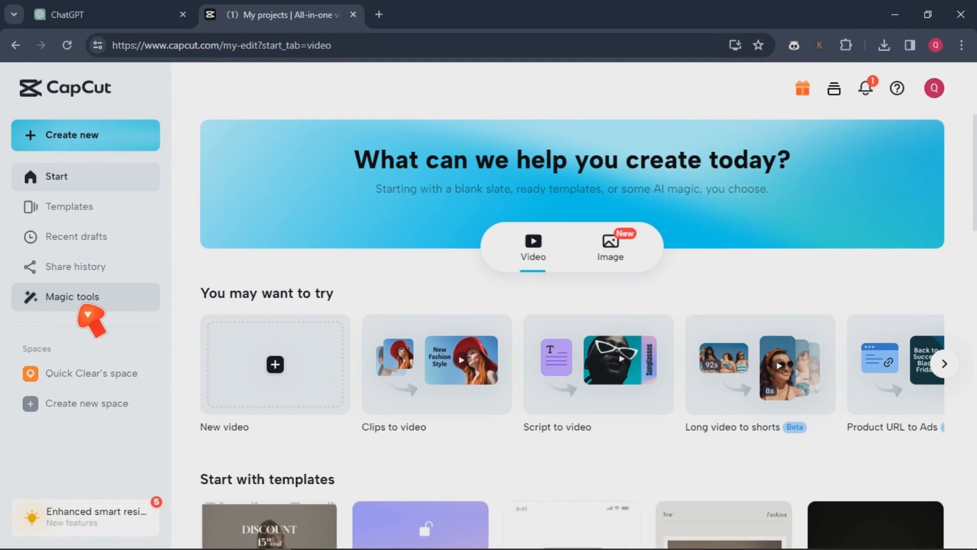
# - Browse the Magic tools collection from the CapCut home sidebar
pyautogui.click(73, 297)
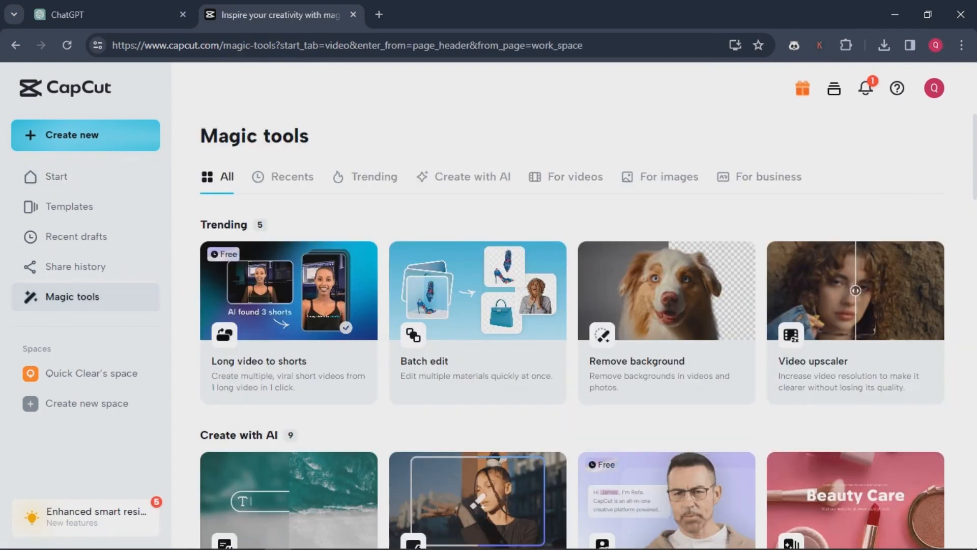
pyautogui.scroll(-3)
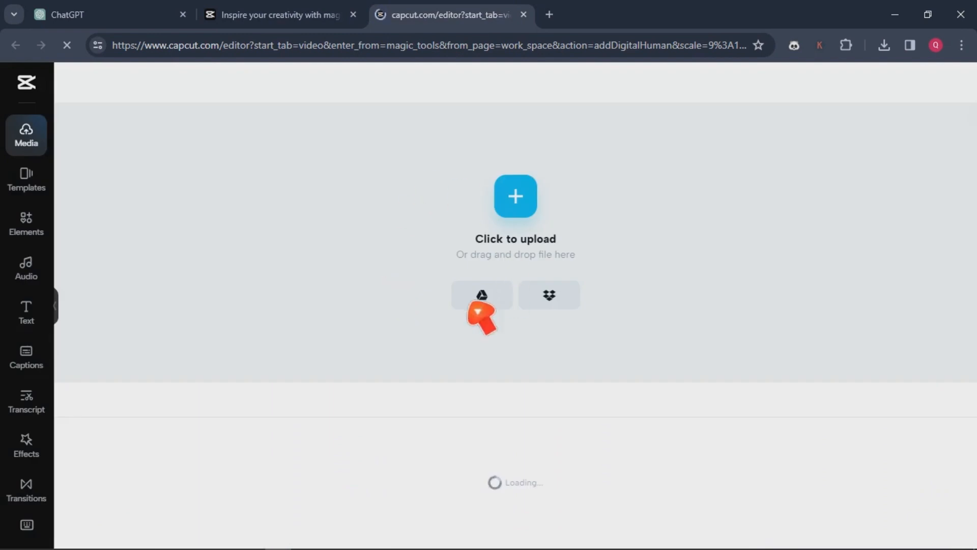
pyautogui.moveTo(295, 271)
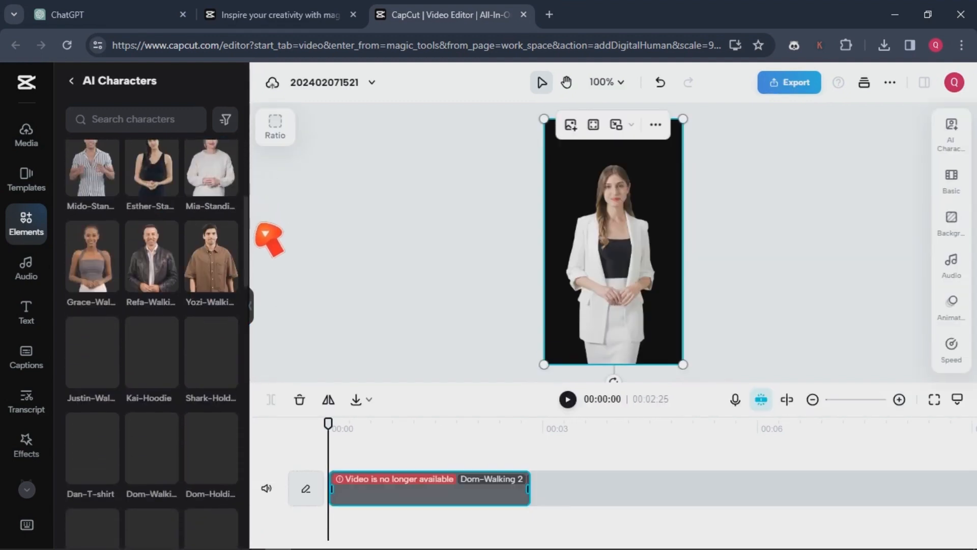
# - Add the Esther Standing AI character to the timeline and select her in the preview
pyautogui.scroll(-3)
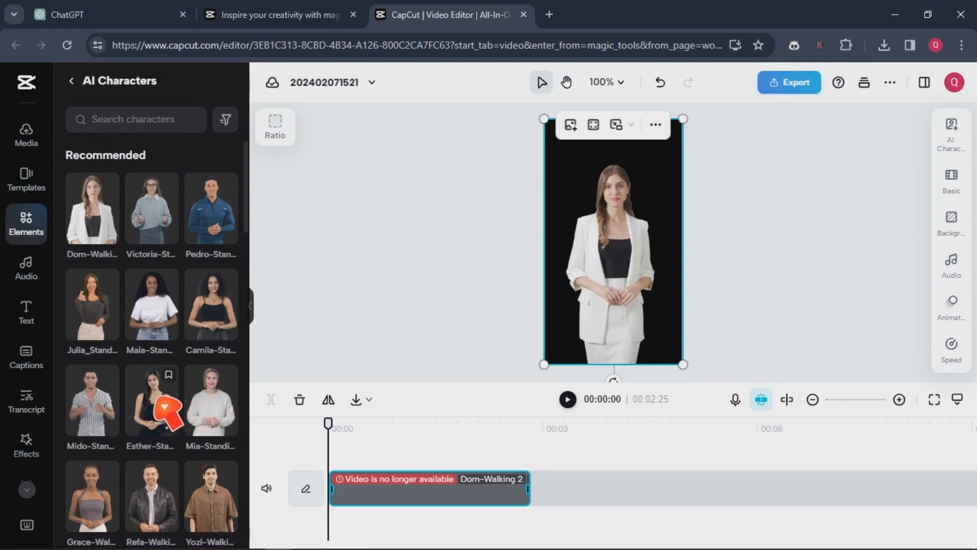
pyautogui.moveTo(150, 402); pyautogui.dragTo(388, 405)
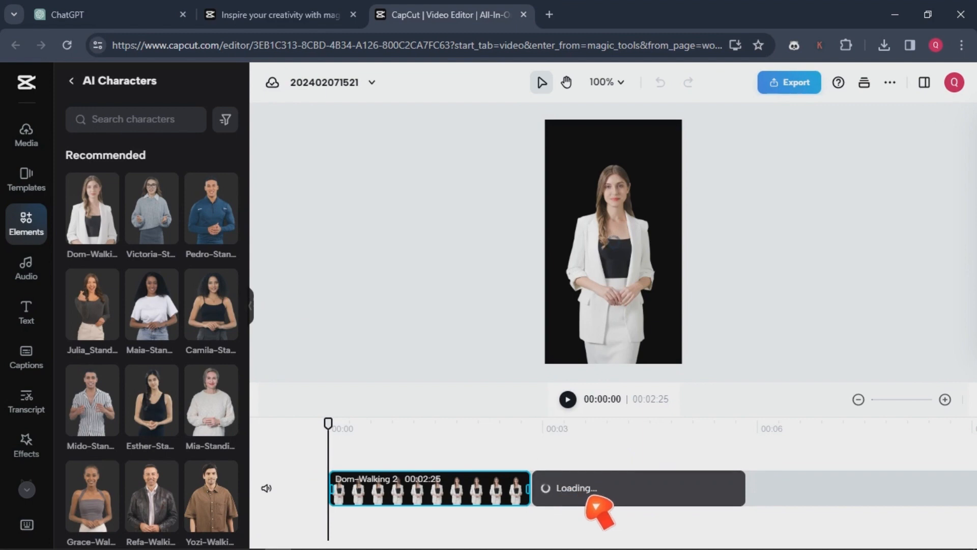
pyautogui.moveTo(538, 332)
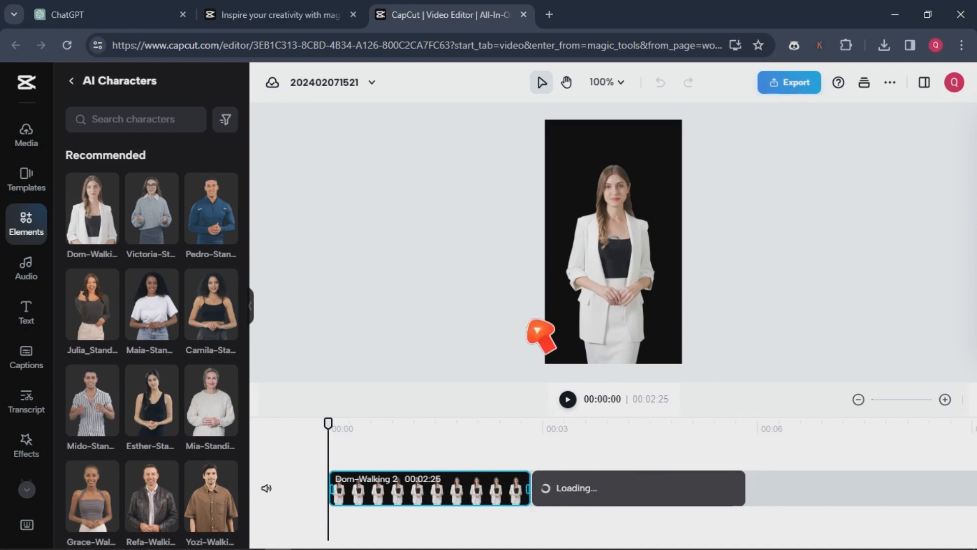
pyautogui.moveTo(625, 276)
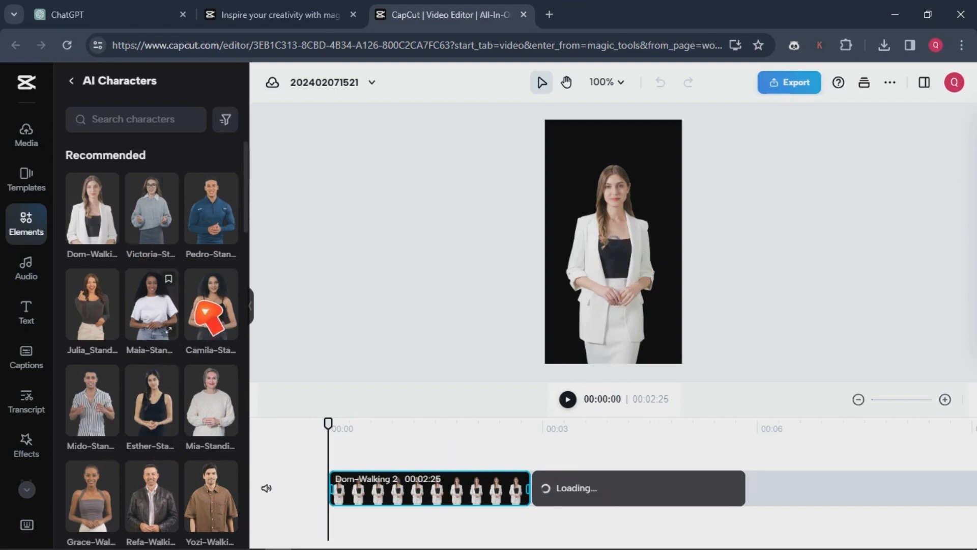
pyautogui.moveTo(265, 189)
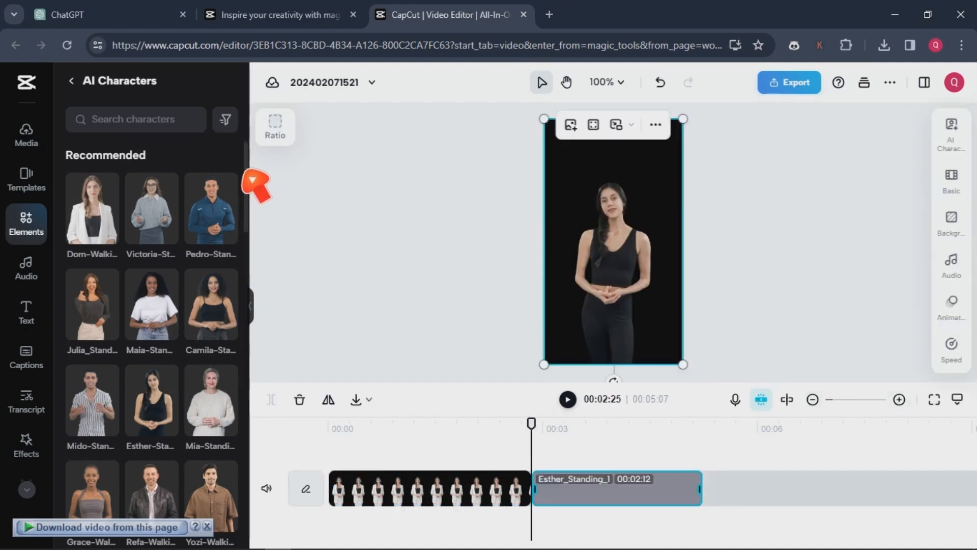
pyautogui.moveTo(607, 324)
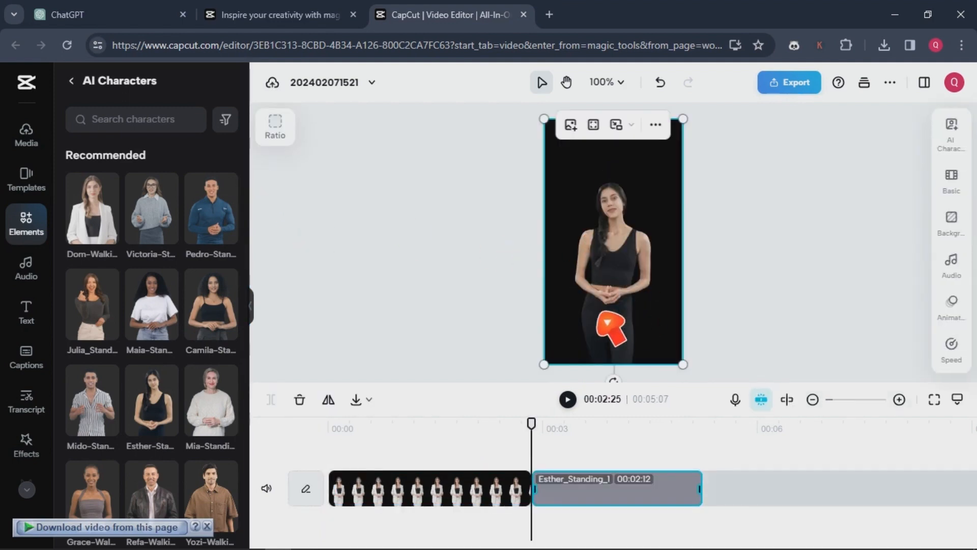
pyautogui.click(427, 494)
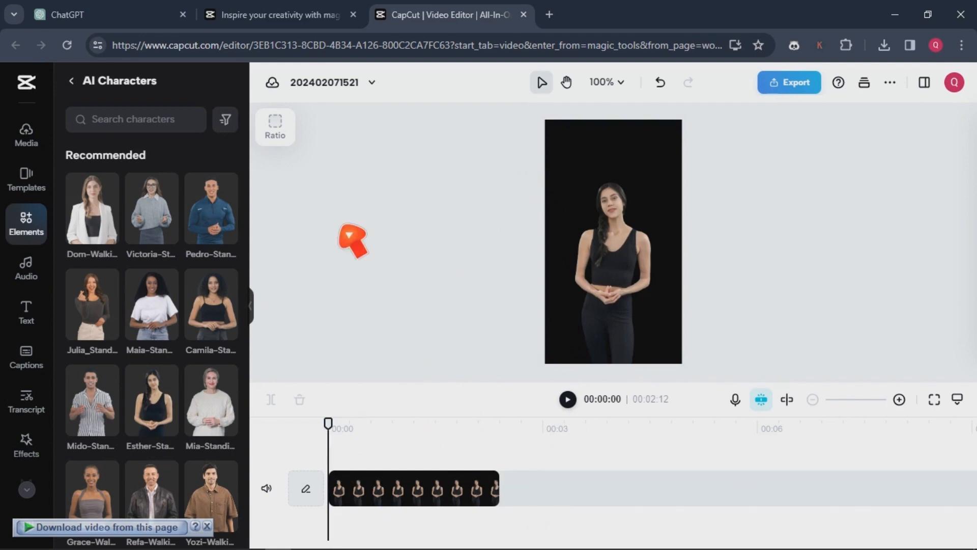
# - Set the canvas ratio to 16:9 widescreen, after briefly trying 9:16
pyautogui.click(274, 127)
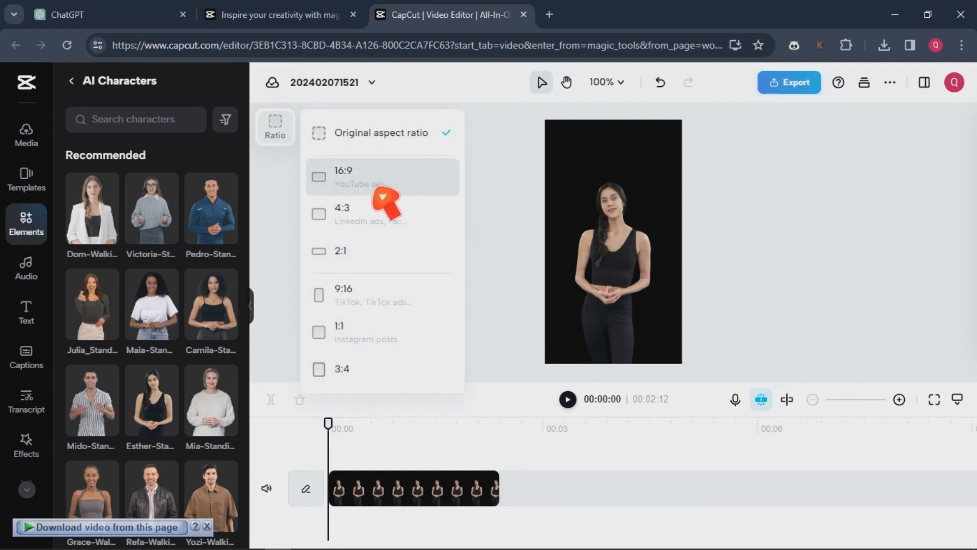
pyautogui.click(343, 176)
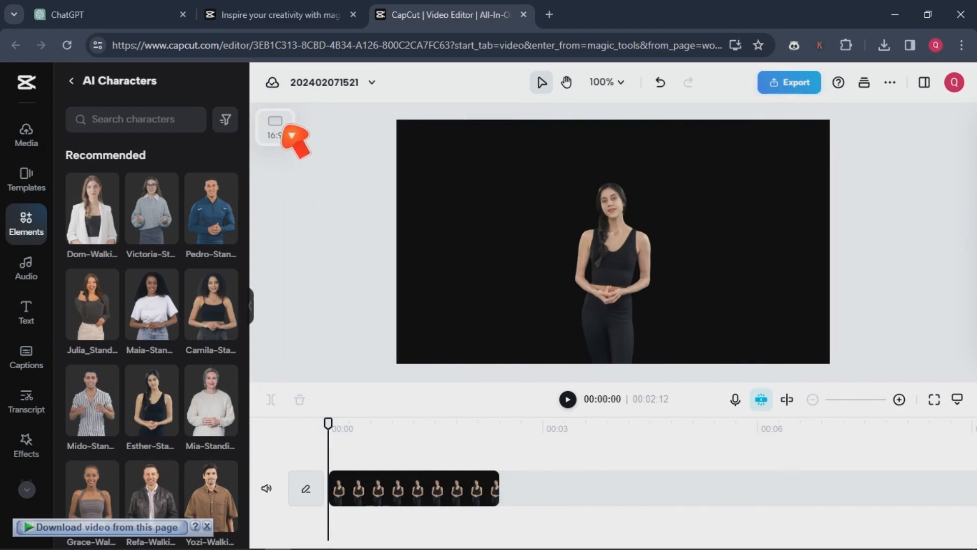
pyautogui.click(276, 127)
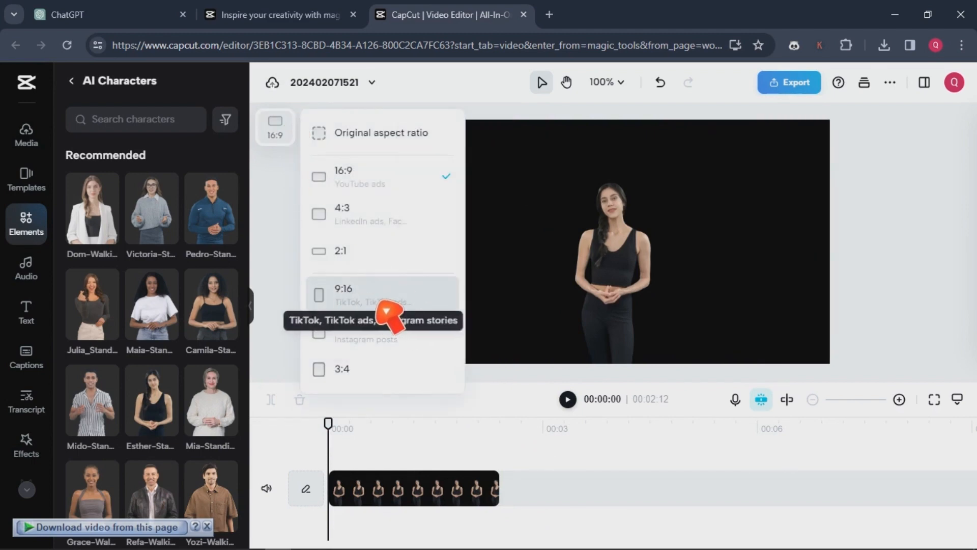
pyautogui.click(344, 295)
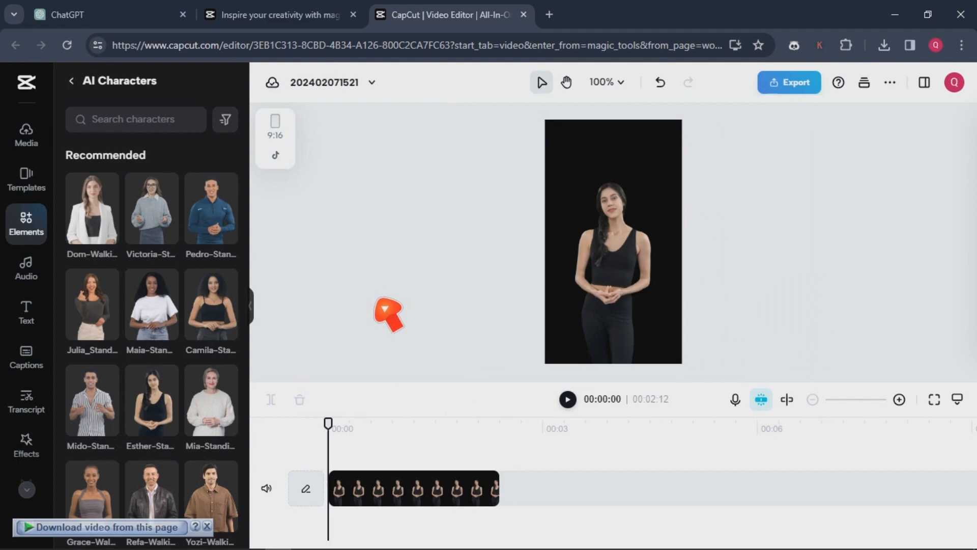
pyautogui.click(275, 137)
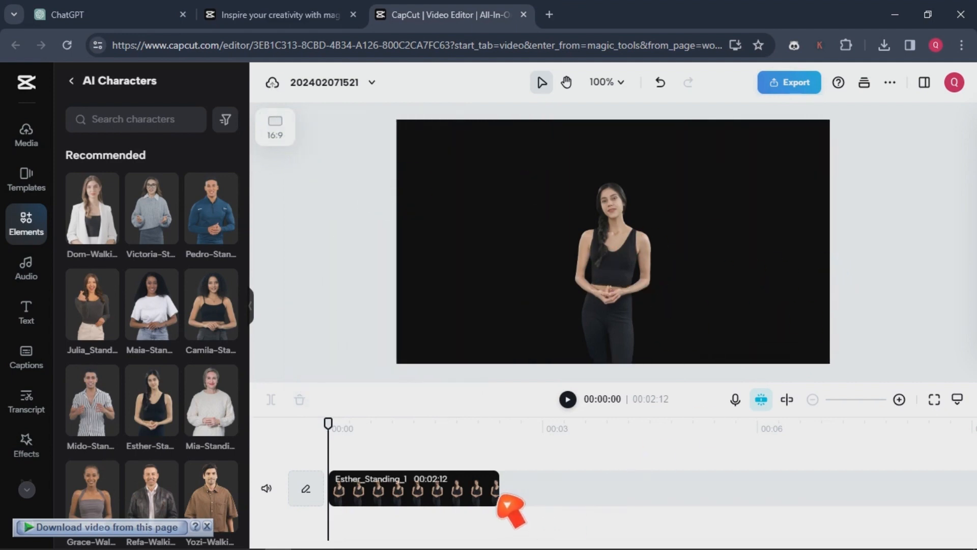
# - Try light pink, blue and bright pink solid backgrounds behind Esther
pyautogui.click(416, 497)
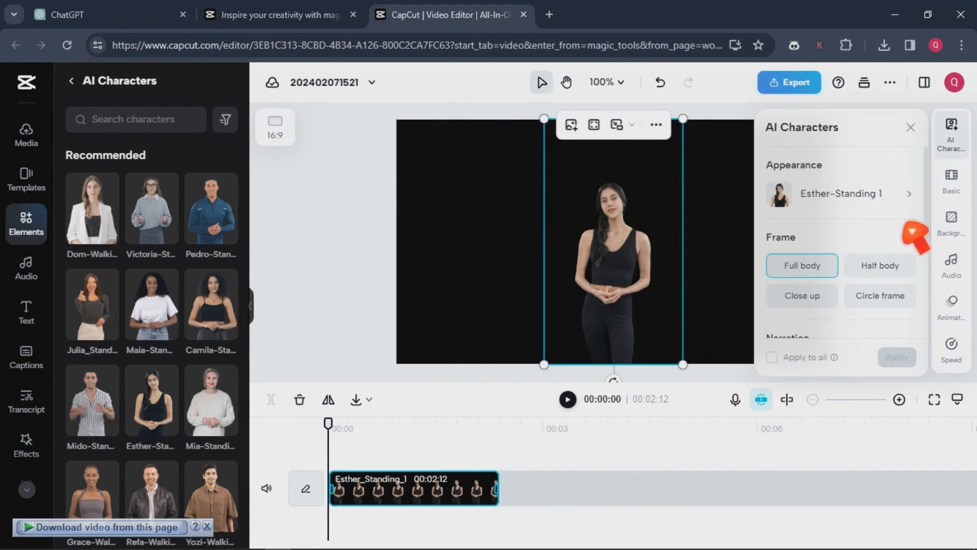
pyautogui.click(950, 219)
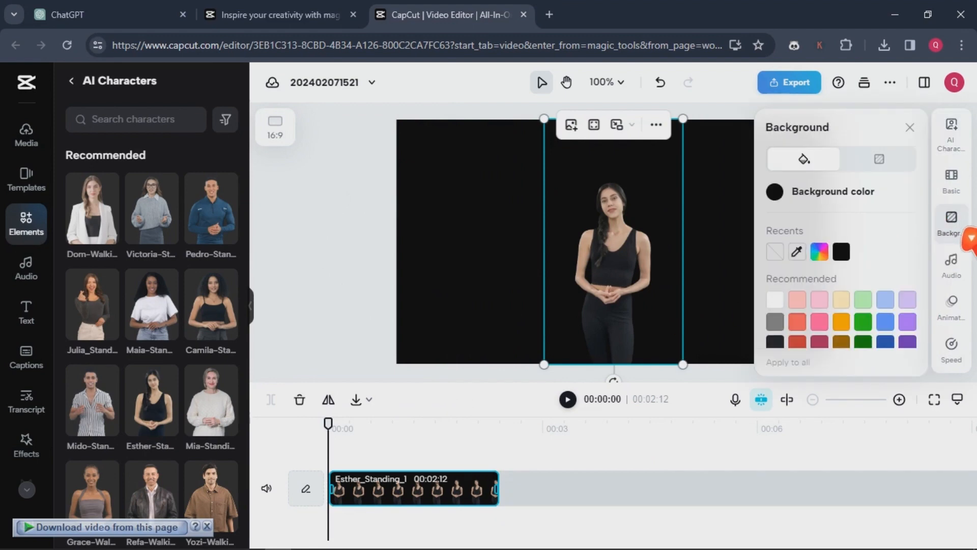
pyautogui.click(819, 299)
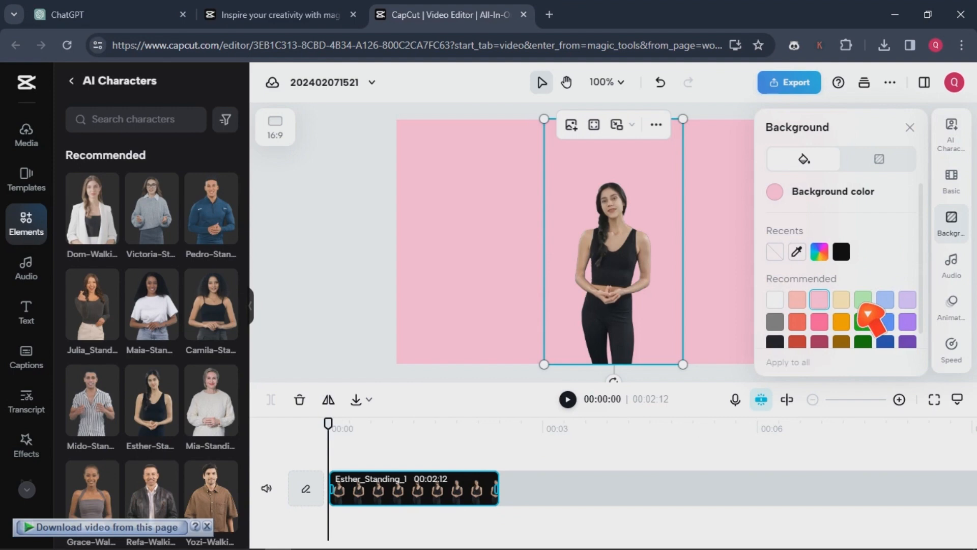
pyautogui.click(885, 321)
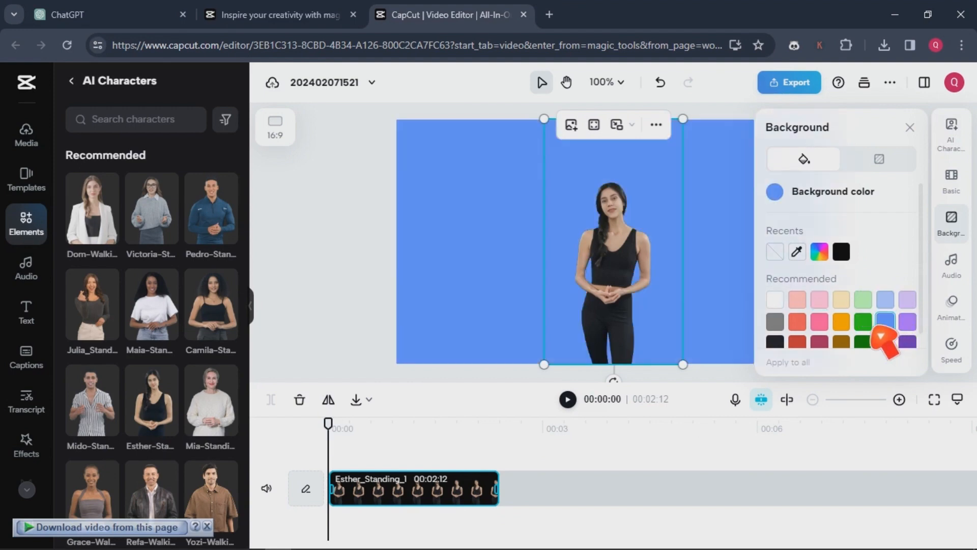
pyautogui.click(819, 321)
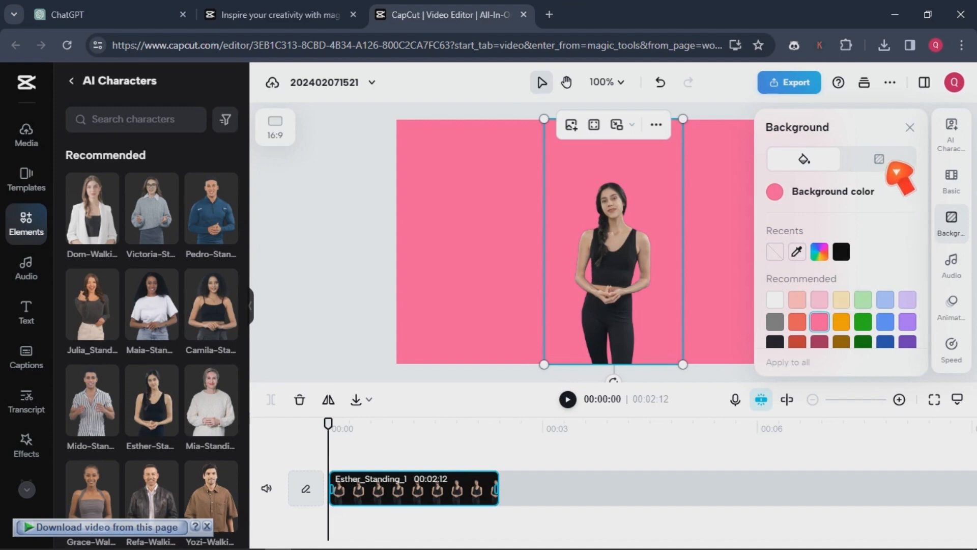
# - Try snowman and plaid pattern backgrounds, settling on the sparkly pink-purple one
pyautogui.click(879, 158)
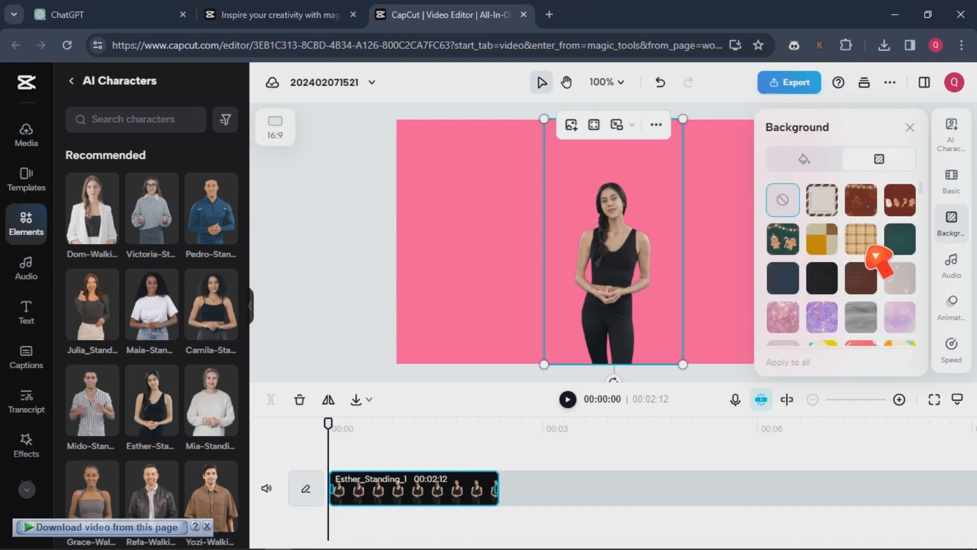
pyautogui.click(861, 199)
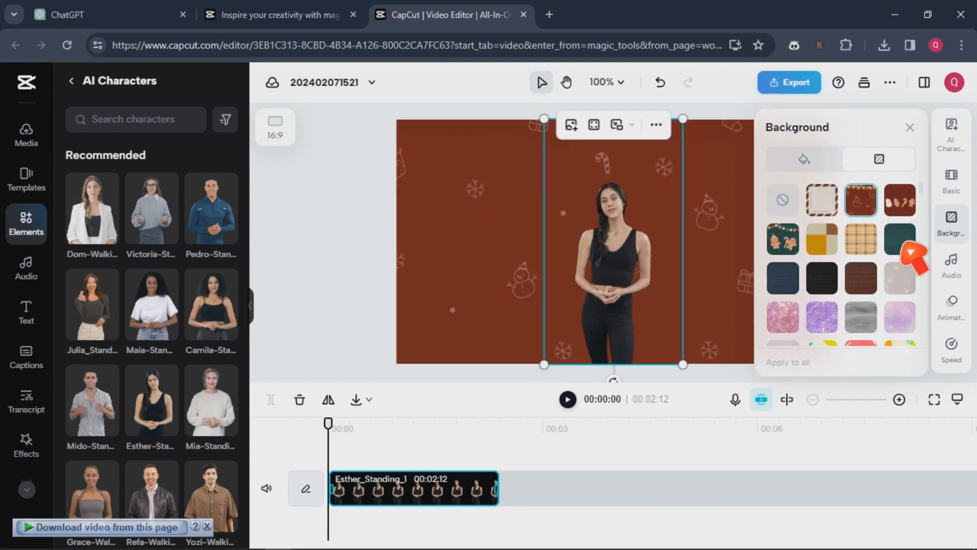
pyautogui.click(861, 238)
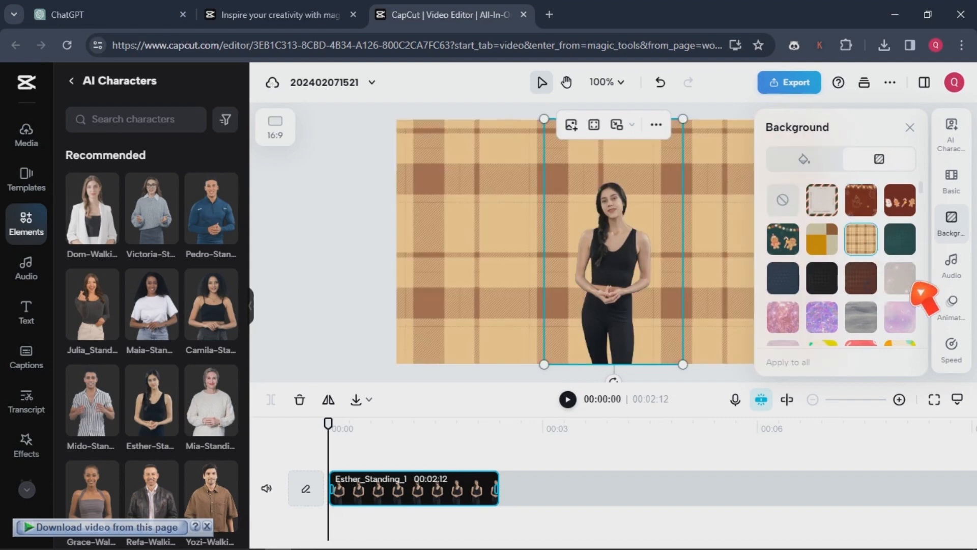
pyautogui.moveTo(804, 158)
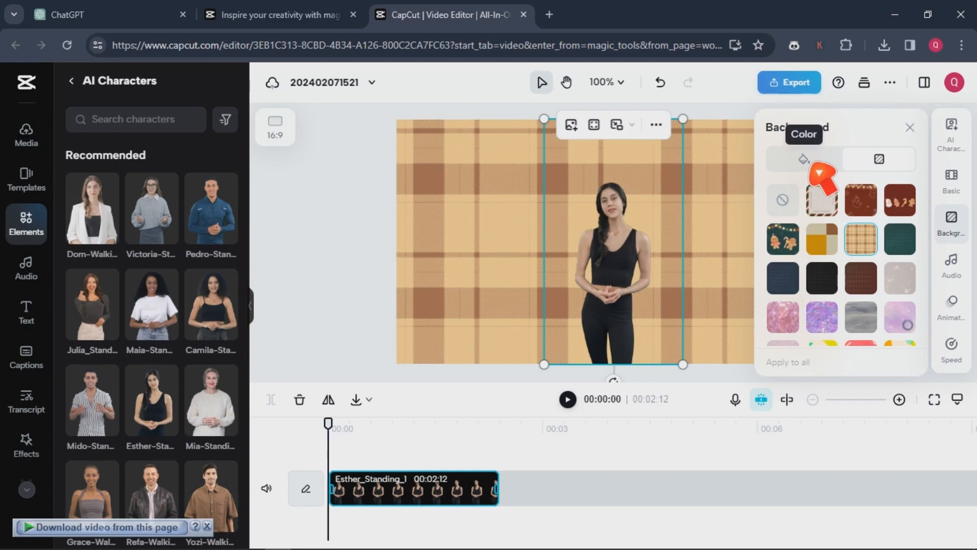
pyautogui.click(803, 159)
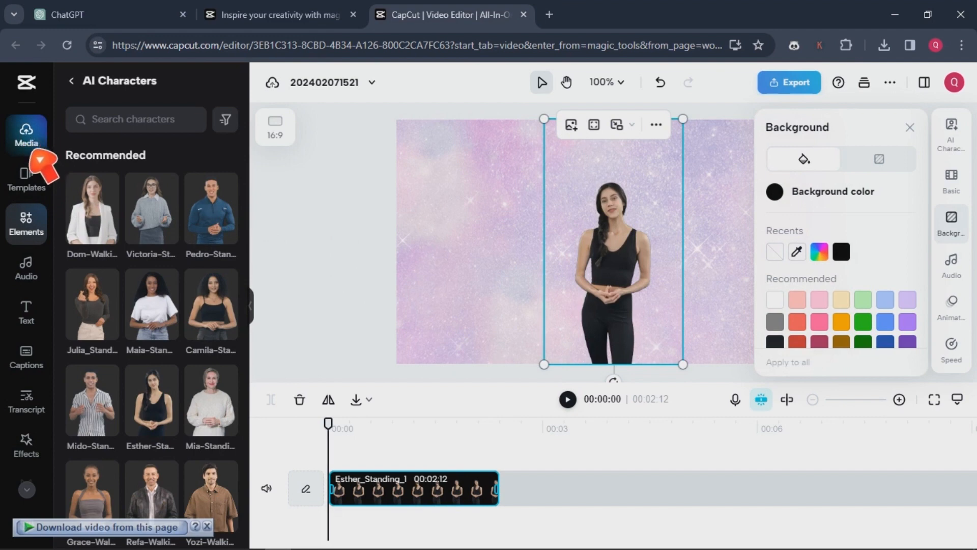
# - Upload the painted .gif from the Desktop into the Media library
pyautogui.click(27, 130)
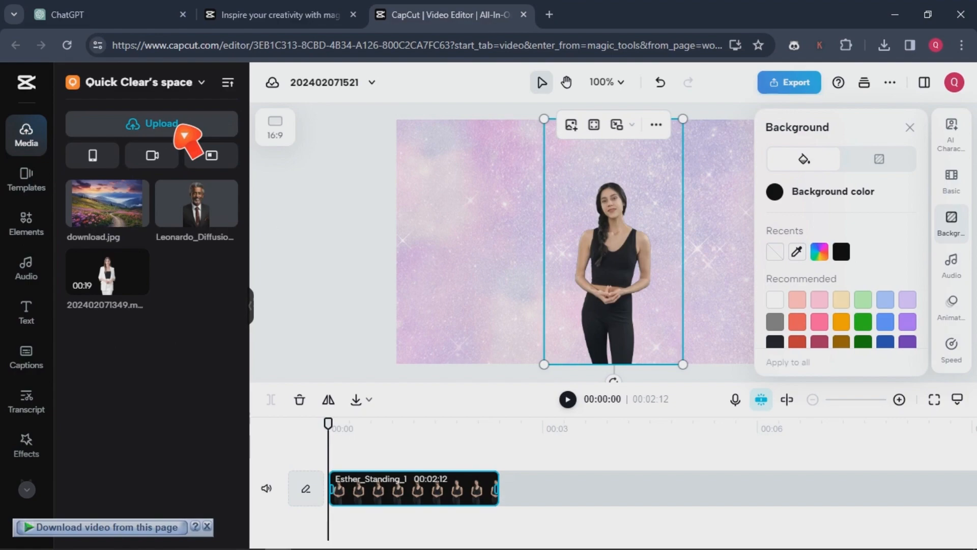
pyautogui.moveTo(151, 154)
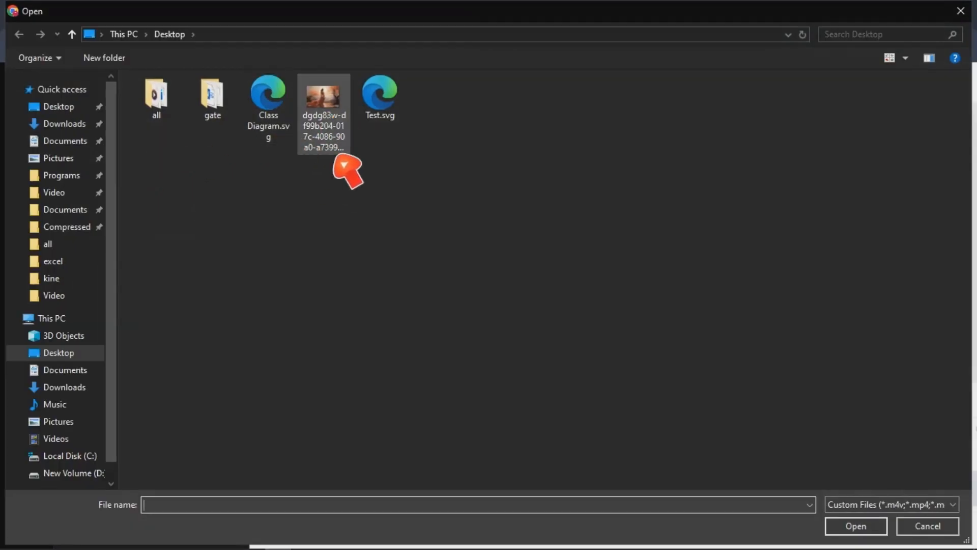
pyautogui.click(324, 99)
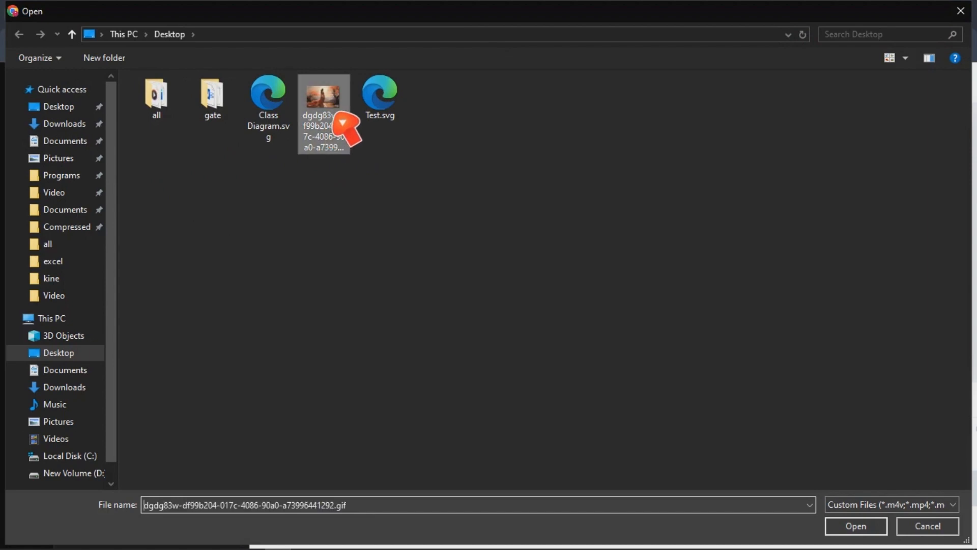
pyautogui.moveTo(855, 526)
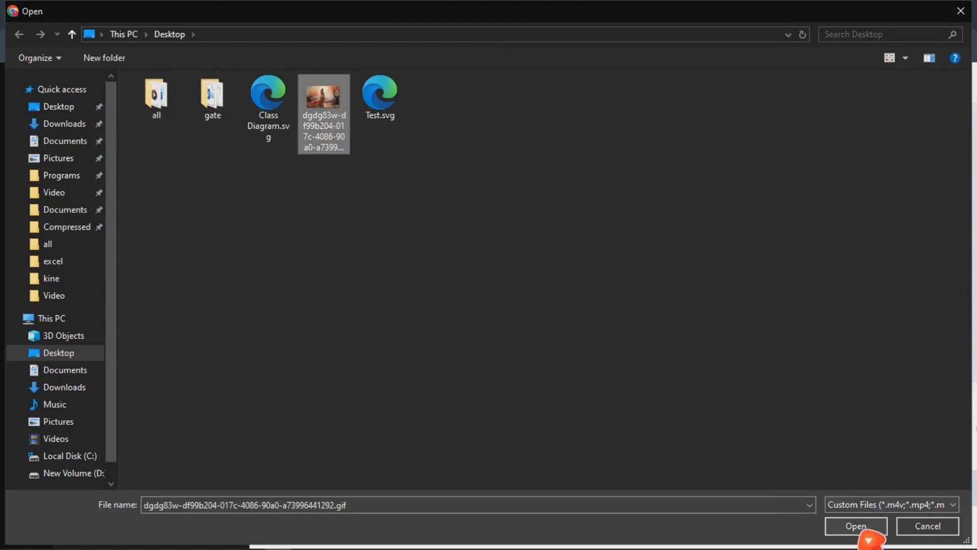
pyautogui.click(855, 526)
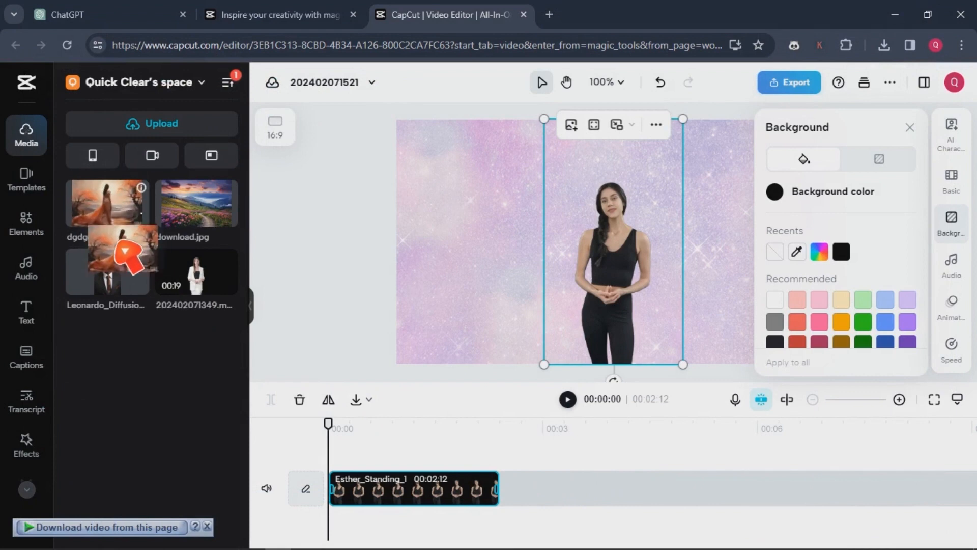
# - Place the GIF on the timeline as a layer beneath Esther's clip
pyautogui.moveTo(130, 258); pyautogui.dragTo(455, 512)
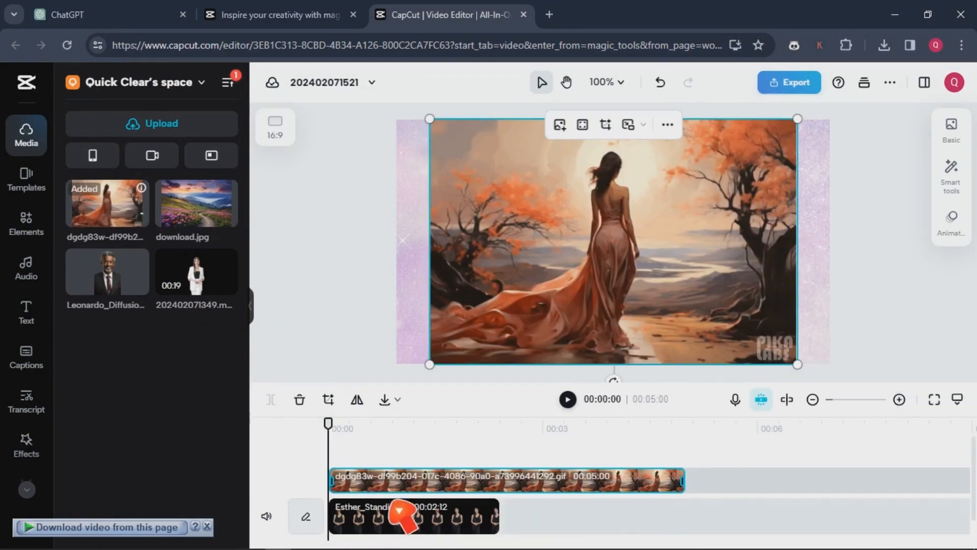
pyautogui.moveTo(442, 544)
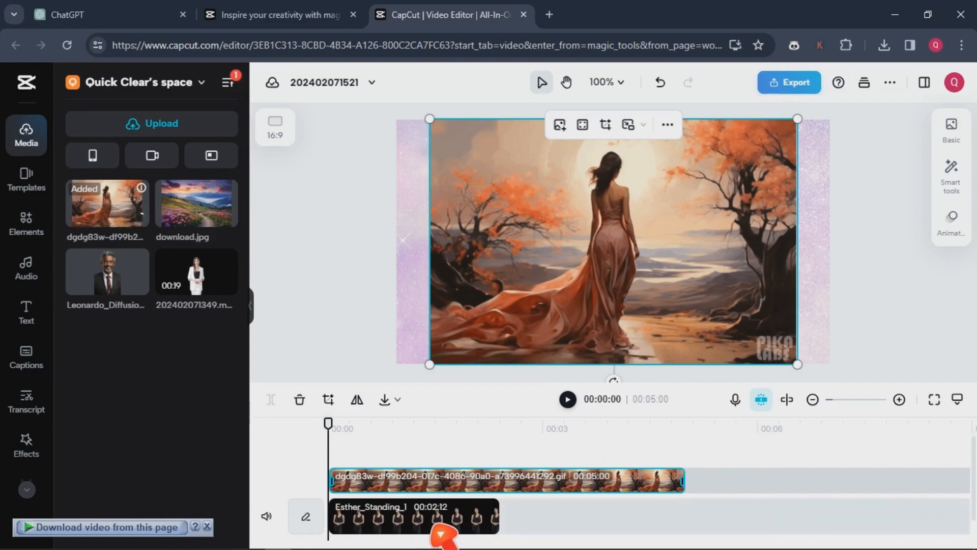
pyautogui.moveTo(476, 540)
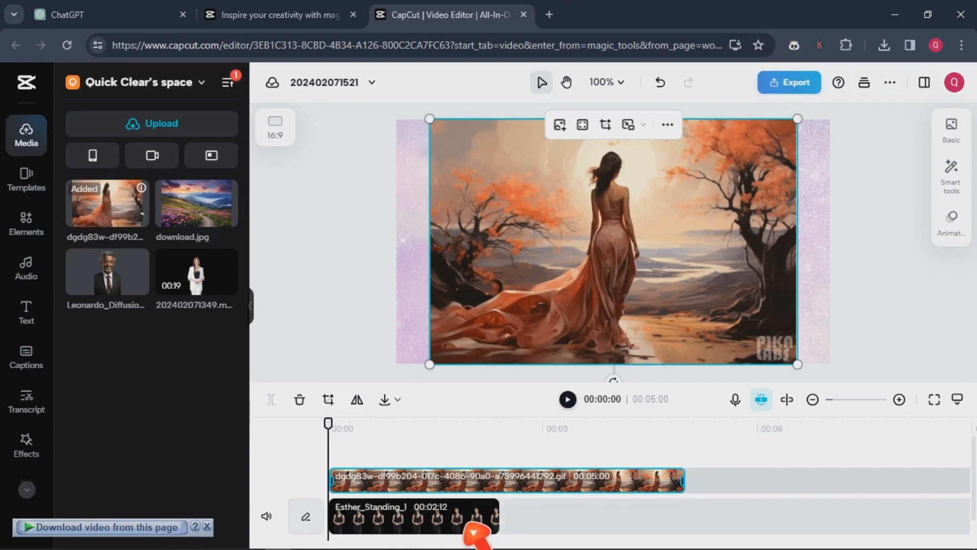
pyautogui.click(414, 527)
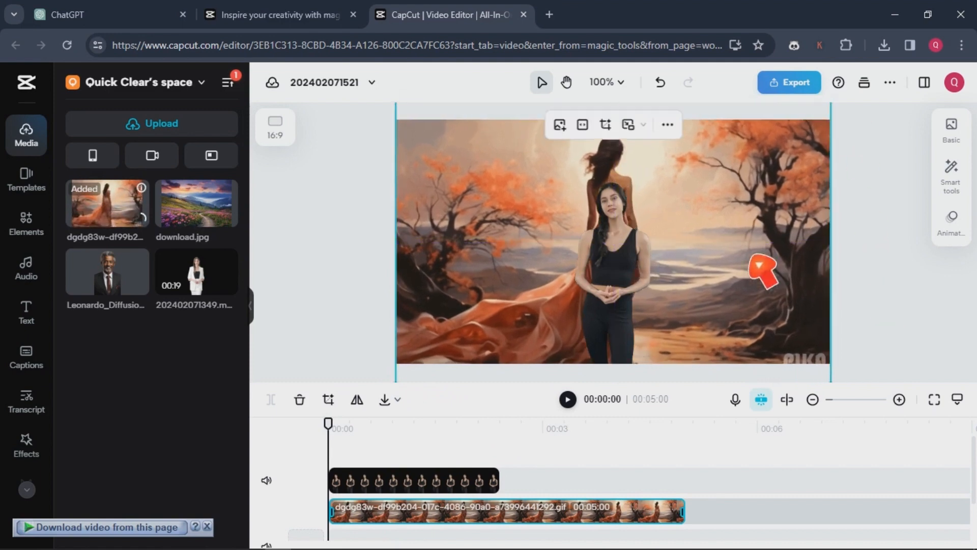
pyautogui.moveTo(548, 481)
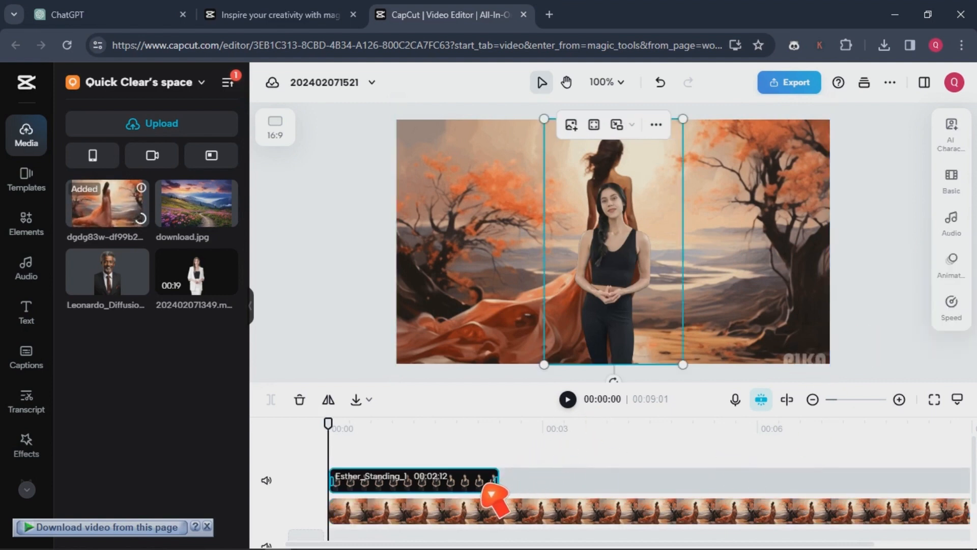
# - Show Esther's Narration settings and preview her current American female voice
pyautogui.click(951, 129)
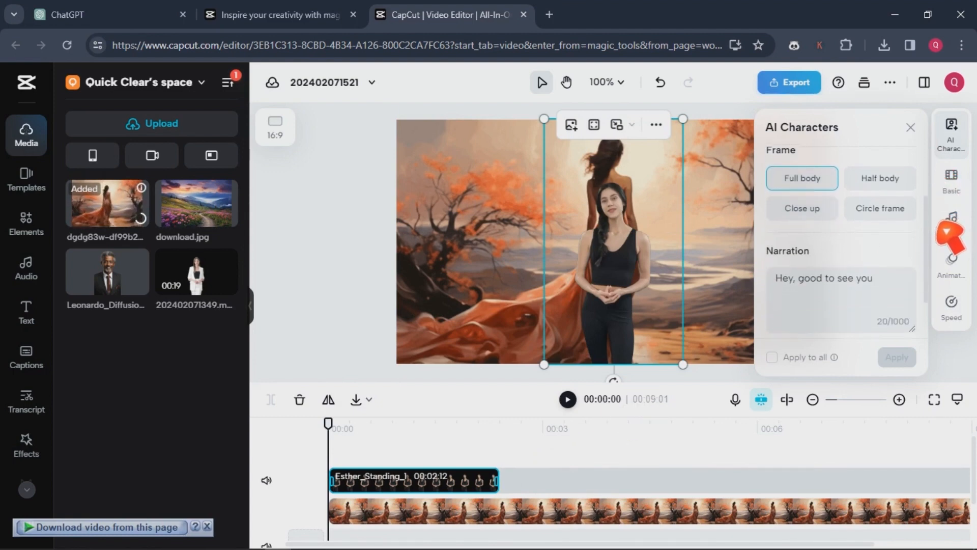
pyautogui.scroll(-3)
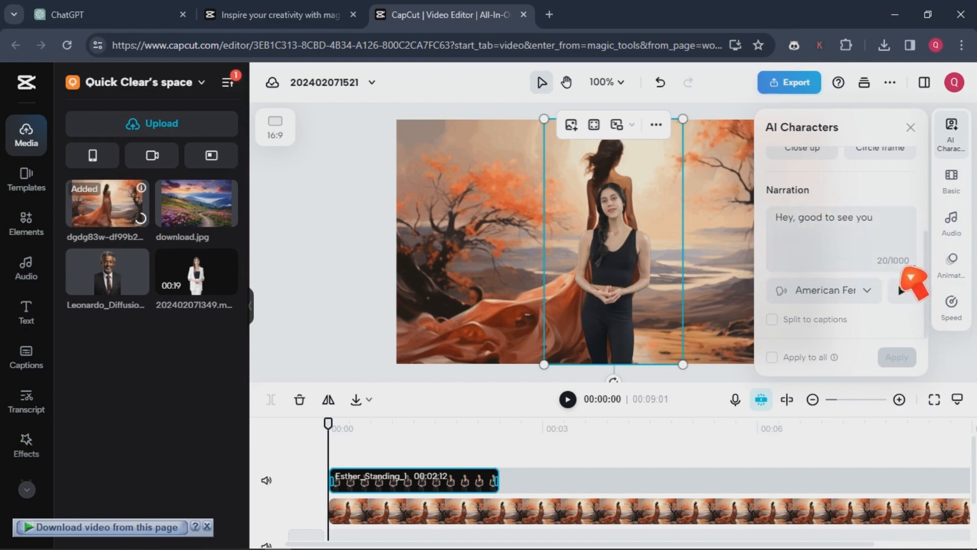
pyautogui.click(840, 236)
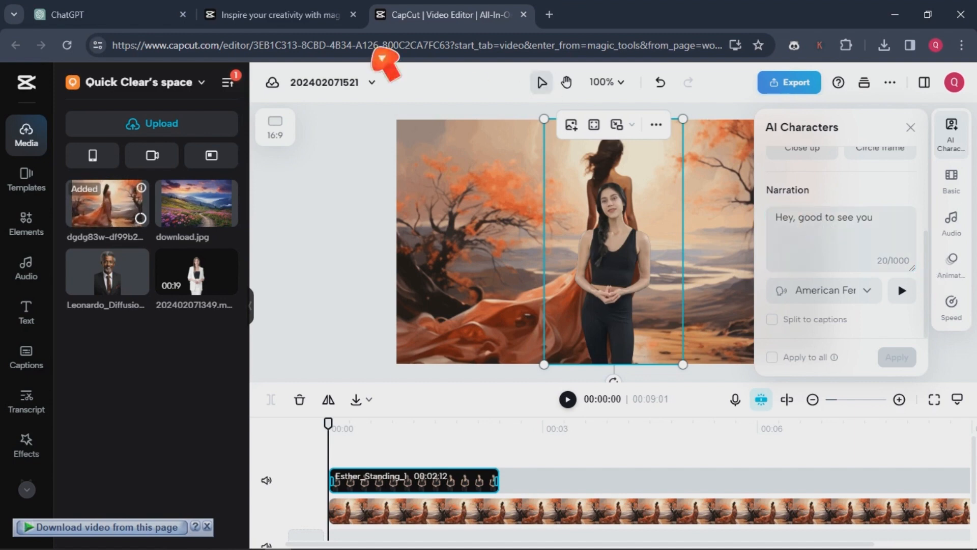
# - Copy ChatGPT's beauty-of-nature paragraph and return to the CapCut tab
pyautogui.click(61, 14)
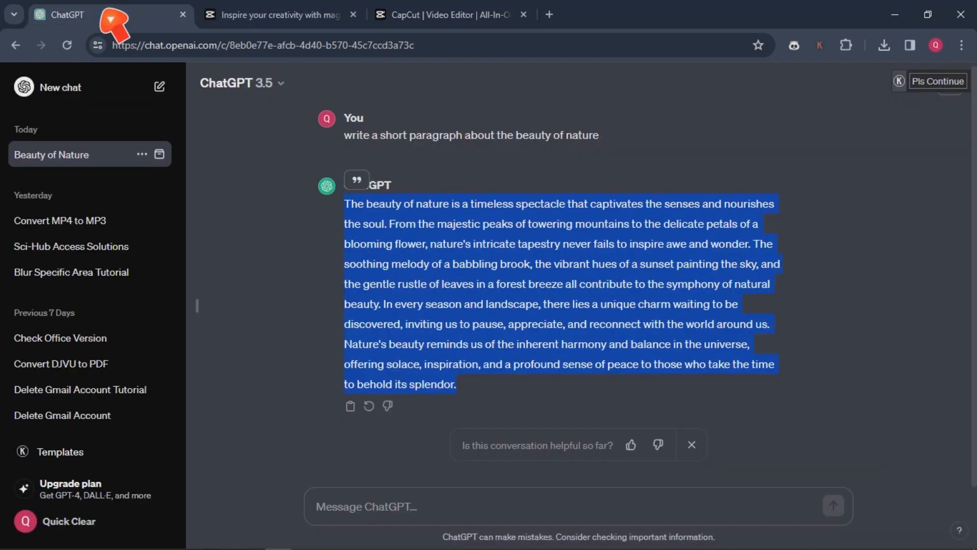
pyautogui.moveTo(837, 298)
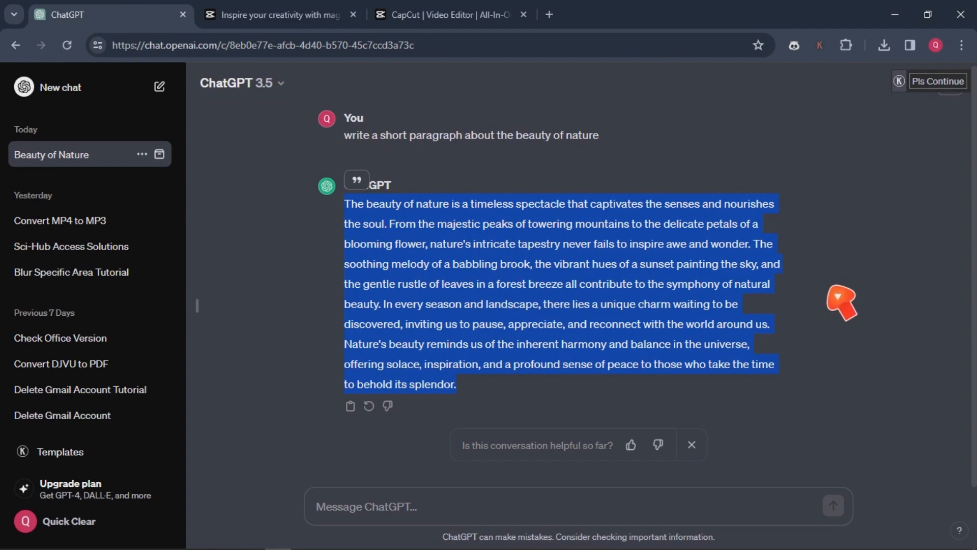
pyautogui.click(474, 396)
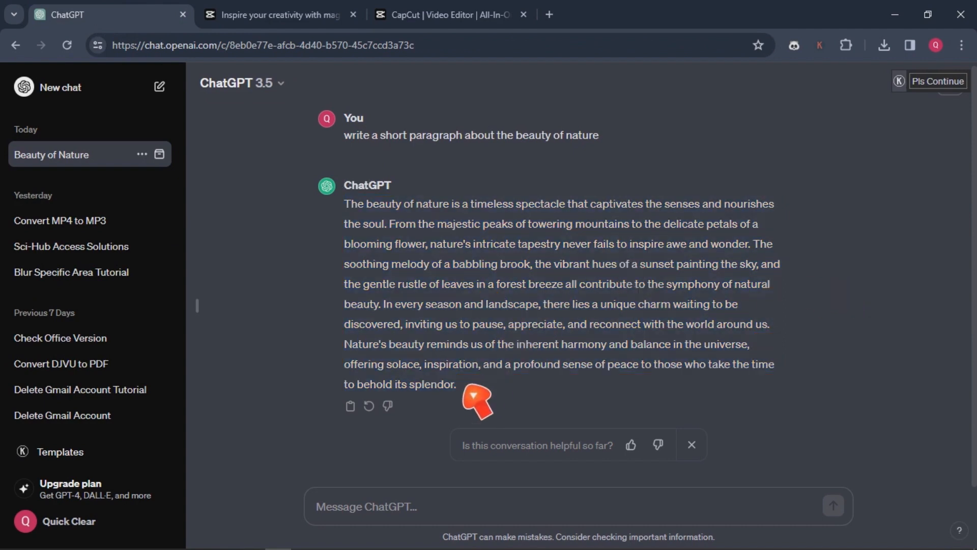
pyautogui.moveTo(374, 223); pyautogui.dragTo(456, 384)
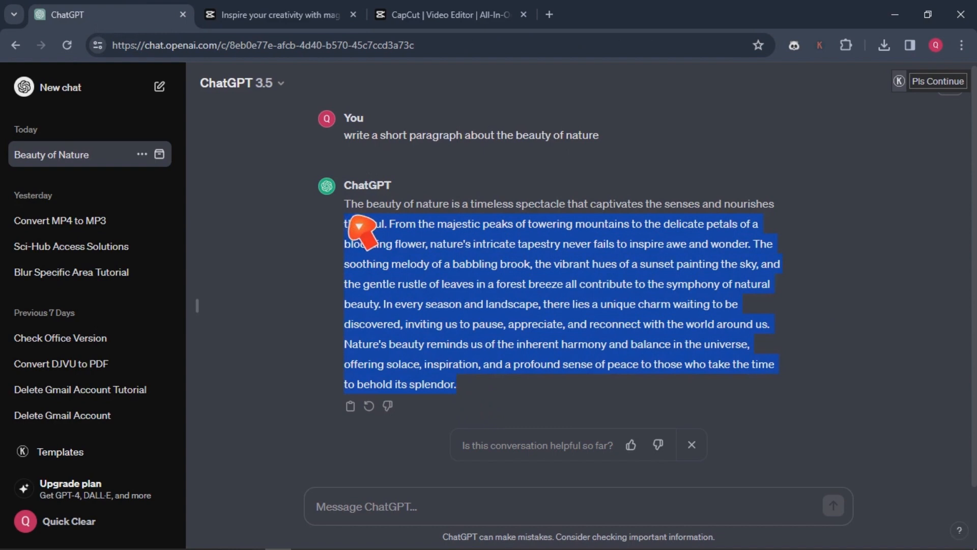
pyautogui.rightClick(368, 228)
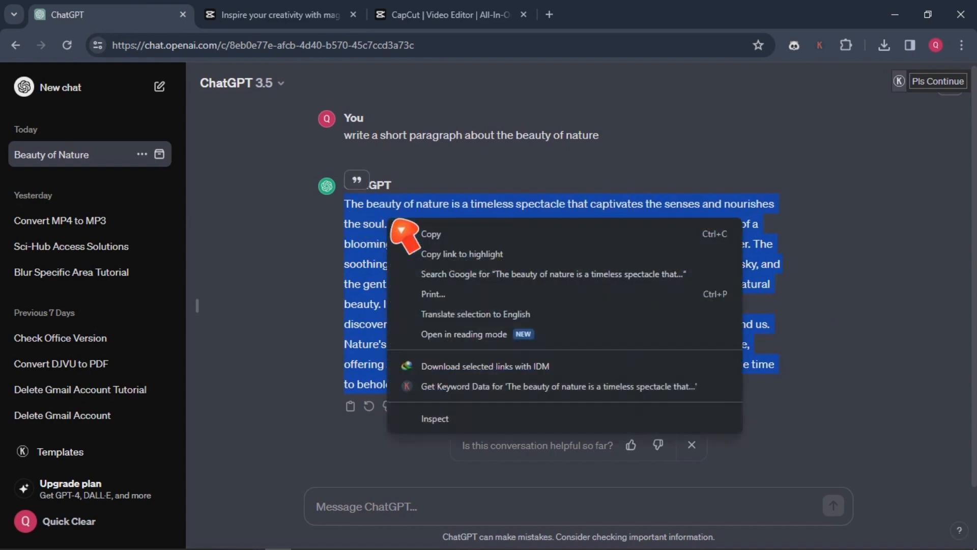
pyautogui.click(441, 14)
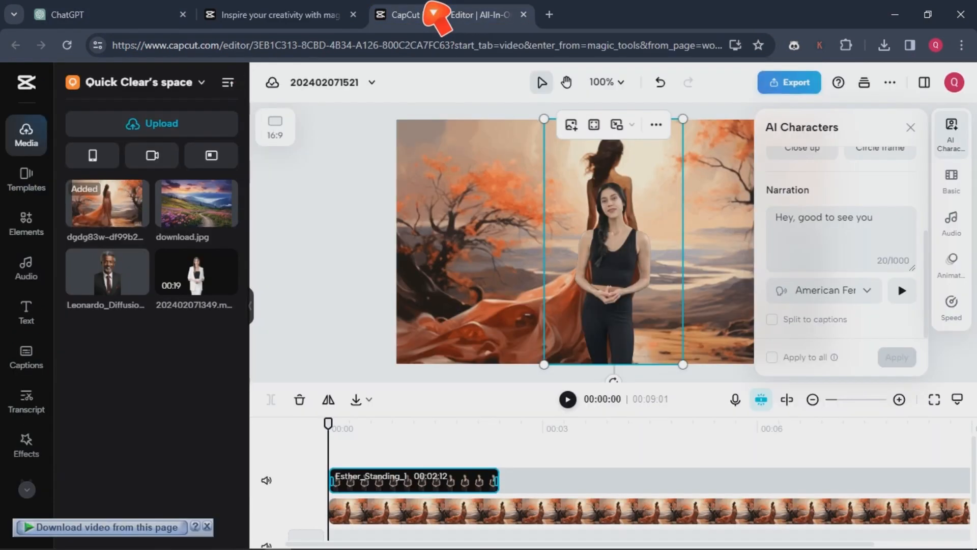
# - Paste the nature paragraph over Esther's greeting script and preview the narration
pyautogui.tripleClick(824, 216)
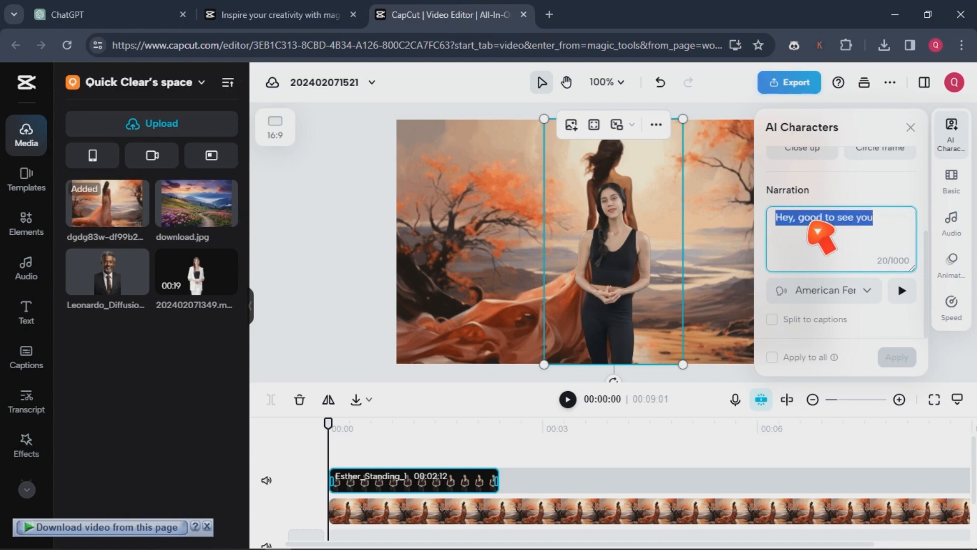
pyautogui.rightClick(822, 232)
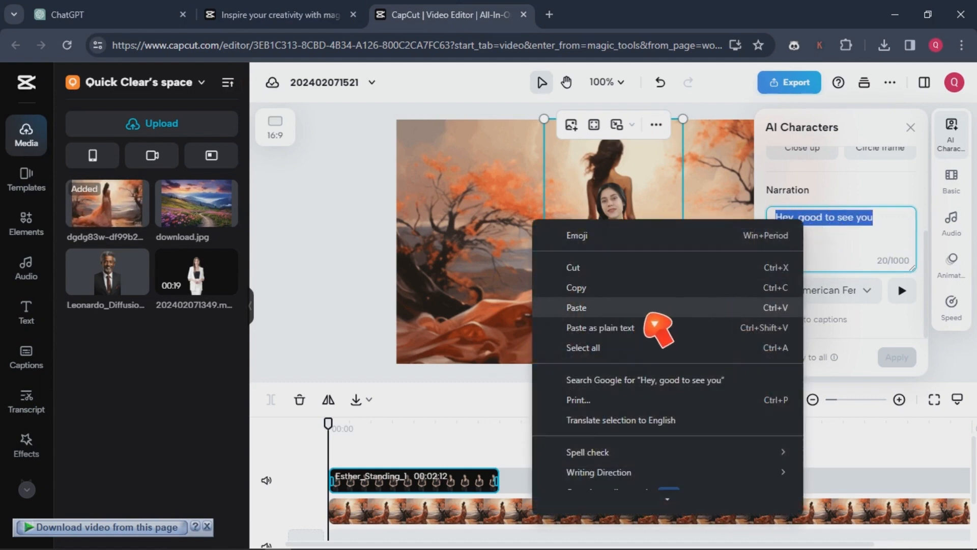
pyautogui.click(577, 308)
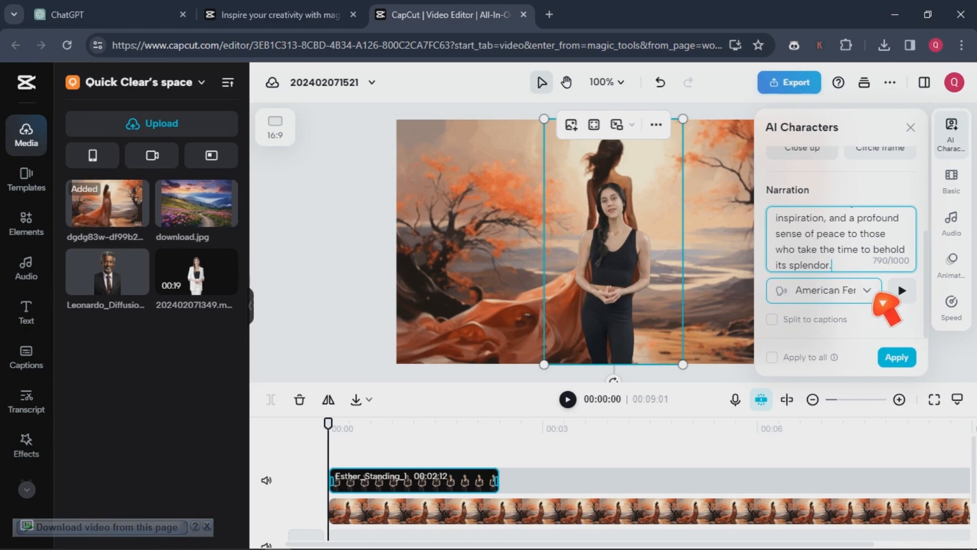
pyautogui.click(823, 290)
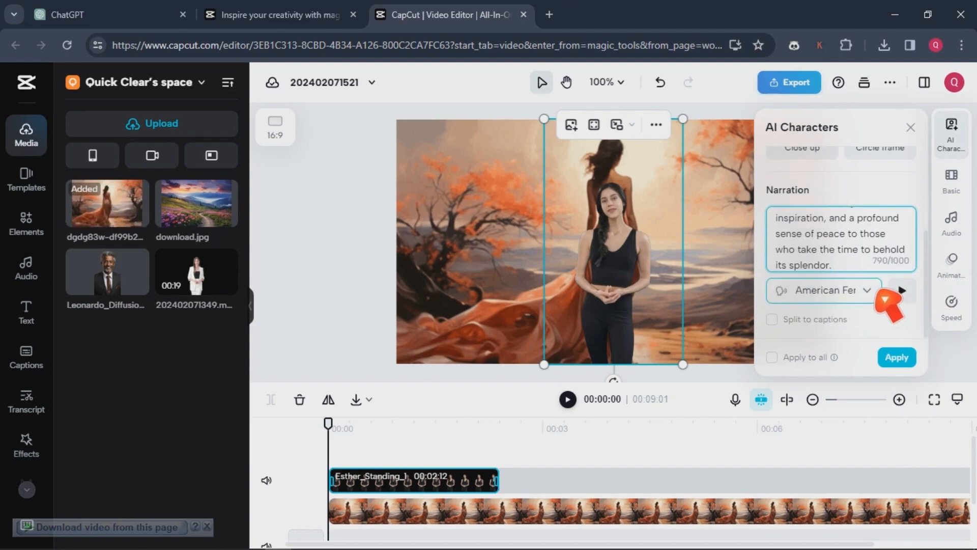
# - Switch Esther's narration to the Peaceful Female voice and briefly preview it
pyautogui.click(823, 290)
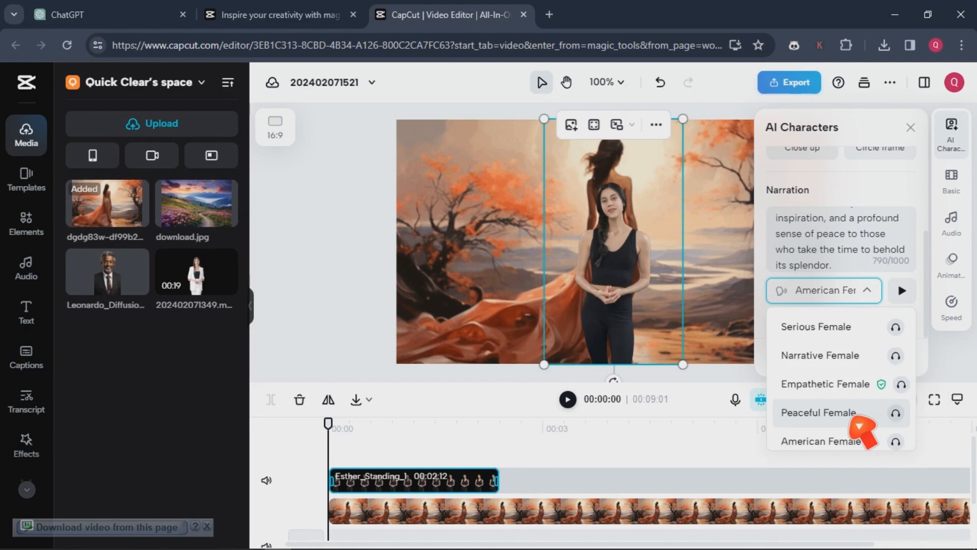
pyautogui.click(818, 413)
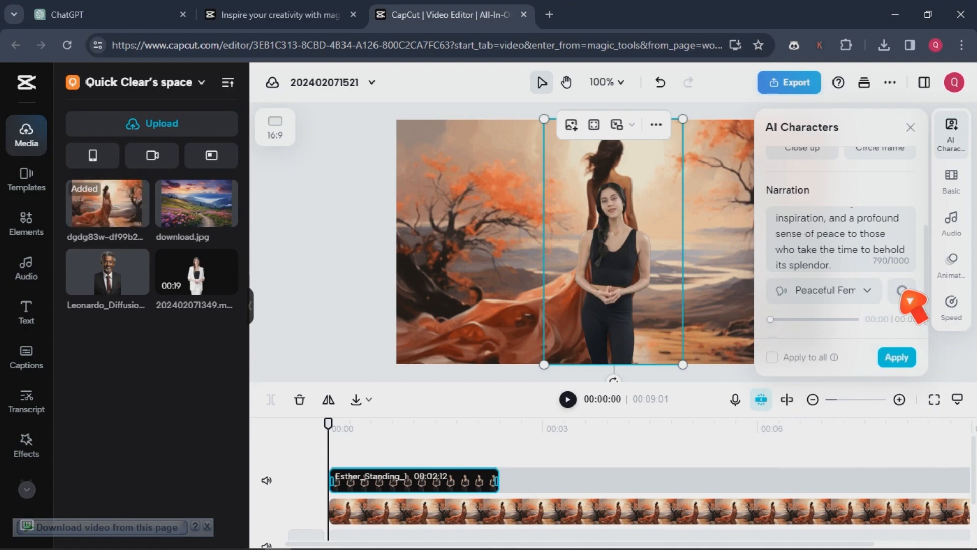
pyautogui.click(902, 291)
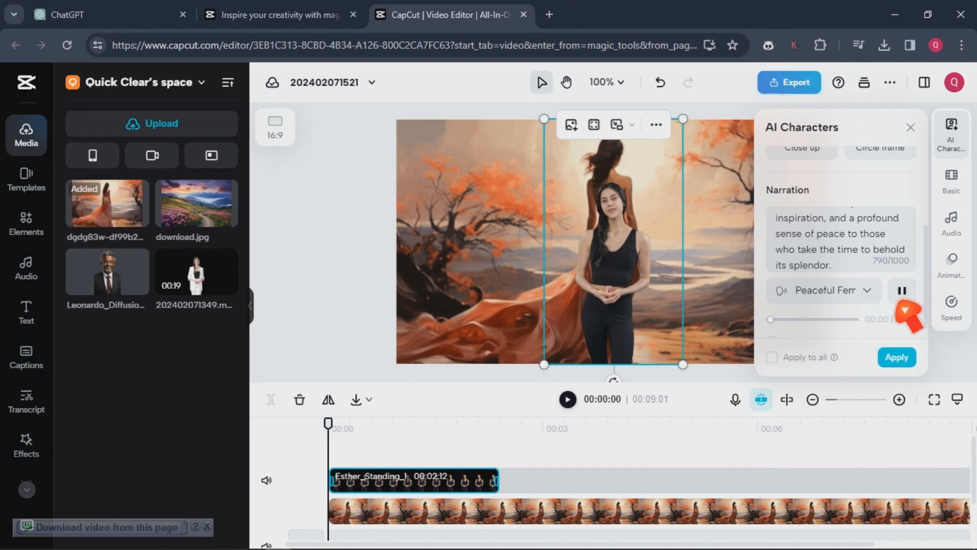
pyautogui.click(900, 291)
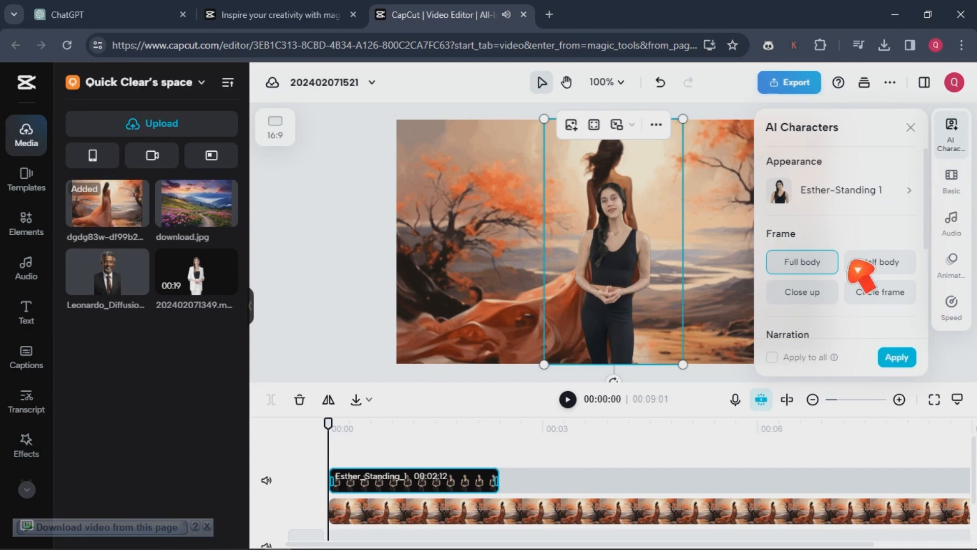
# - Try waist-up, close-up and circle frames for Esther, then keep Full body
pyautogui.click(880, 262)
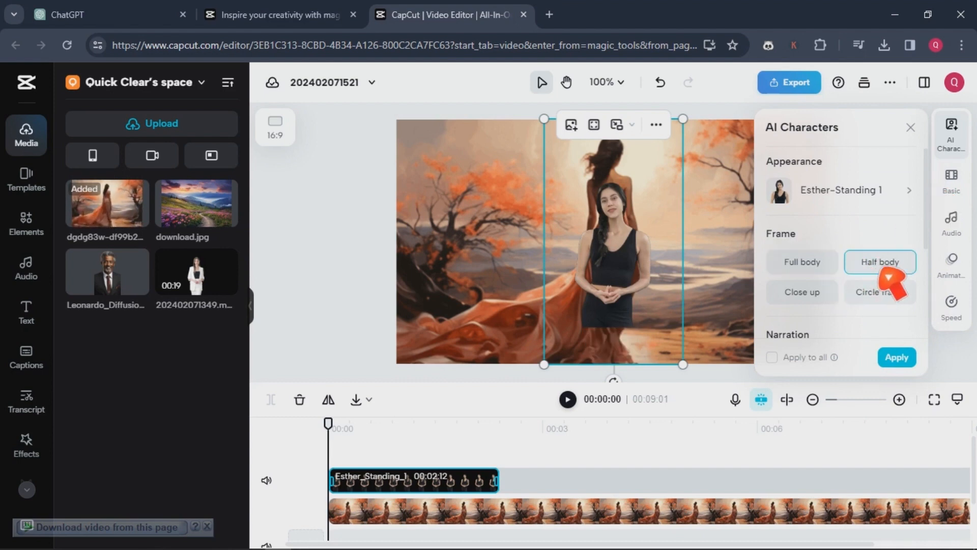
pyautogui.click(802, 293)
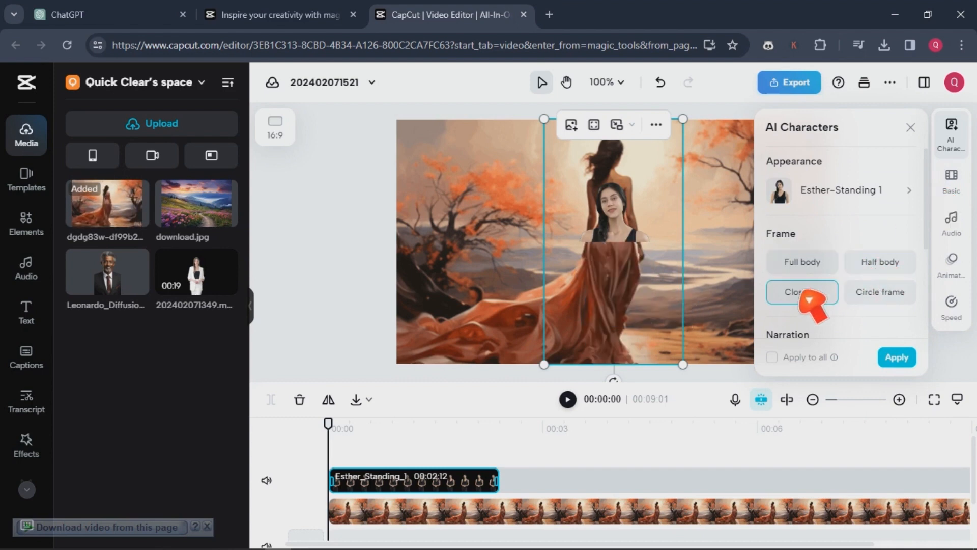
pyautogui.click(880, 291)
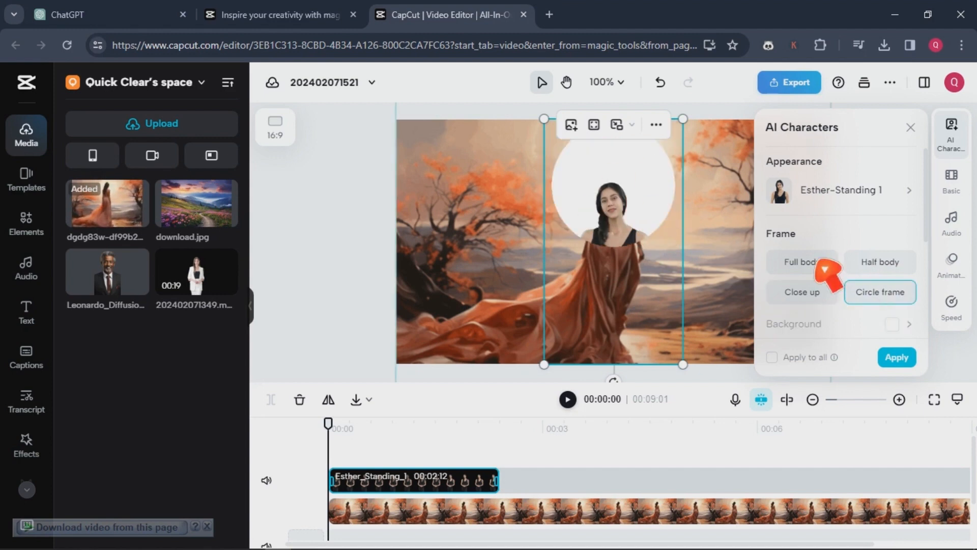
pyautogui.click(802, 262)
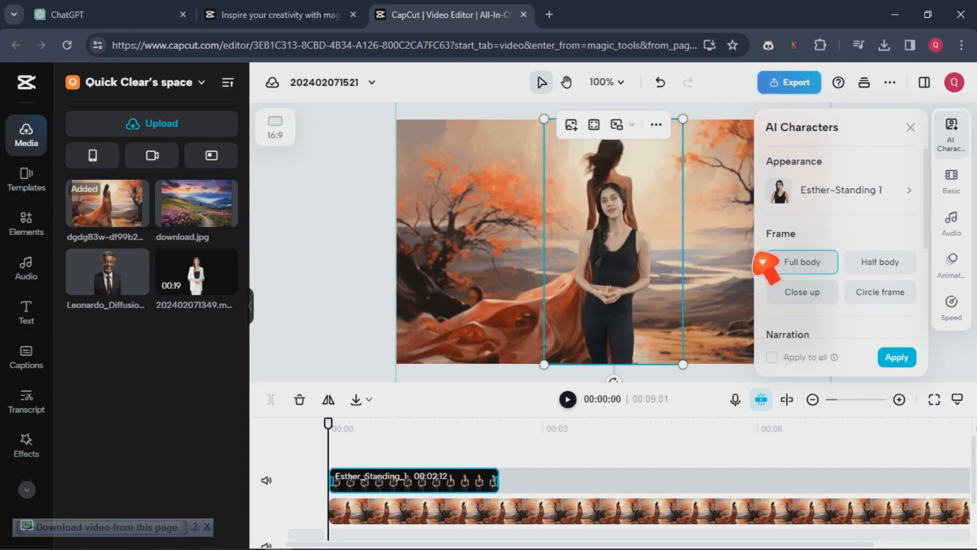
pyautogui.click(802, 263)
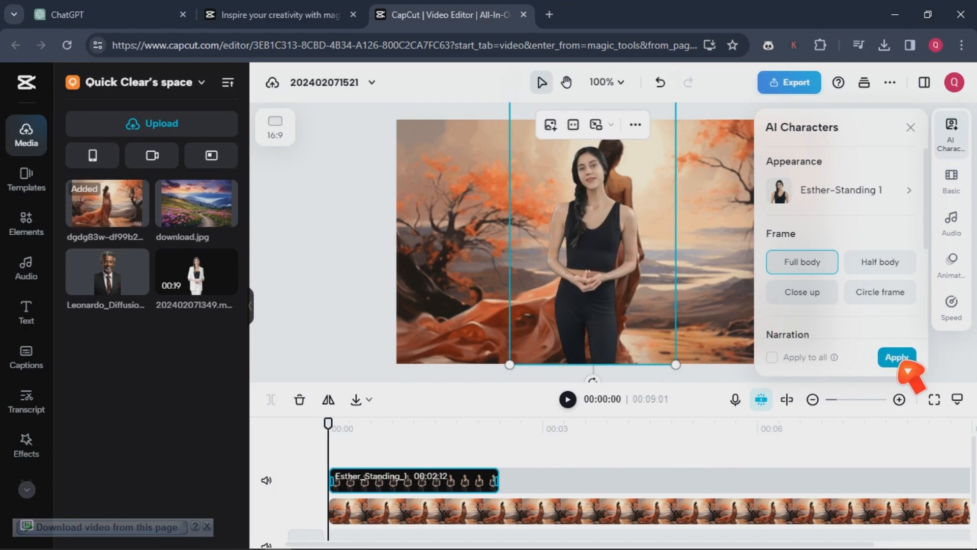
# - Apply the full-body Esther avatar so CapCut starts generating her speech
pyautogui.click(897, 357)
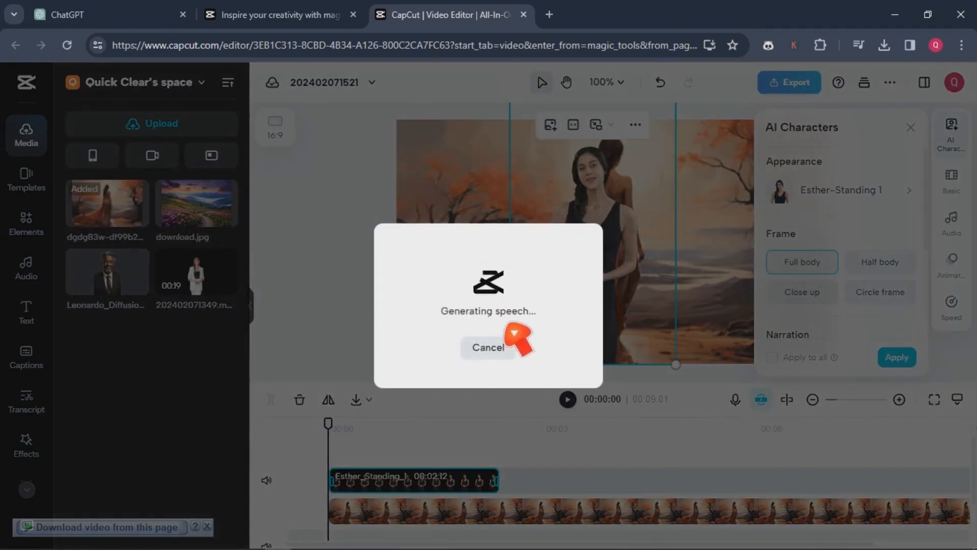
pyautogui.moveTo(520, 385)
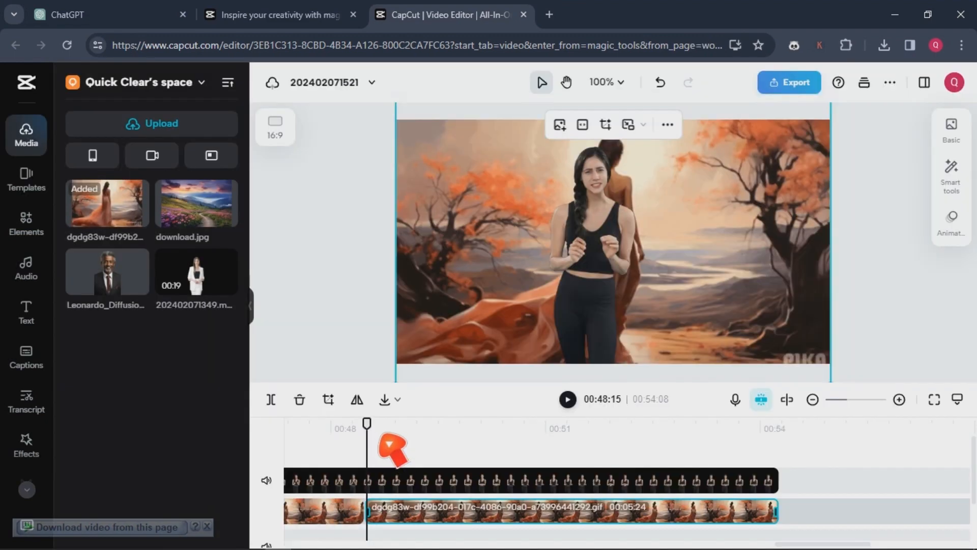
pyautogui.moveTo(383, 452)
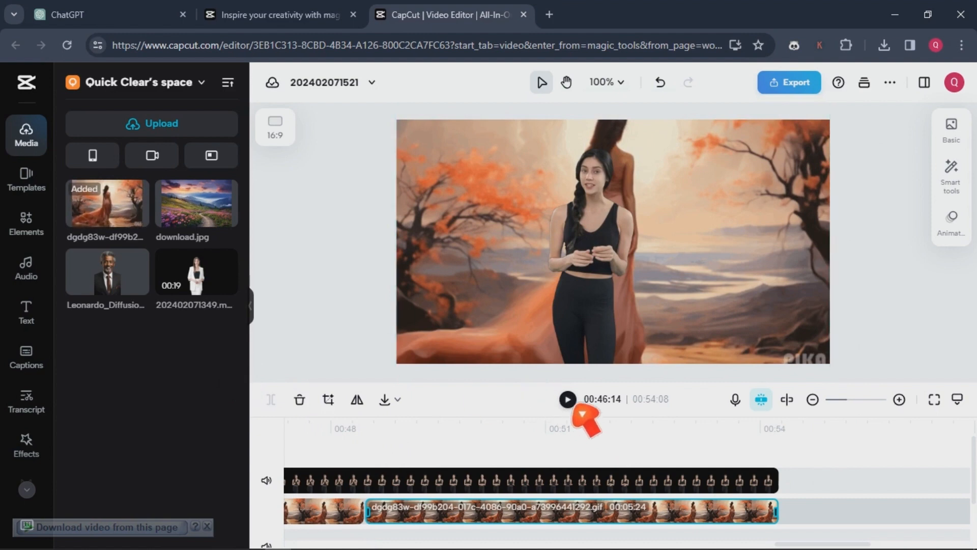
# - Play back the end of the narrated video, then pause it
pyautogui.click(569, 399)
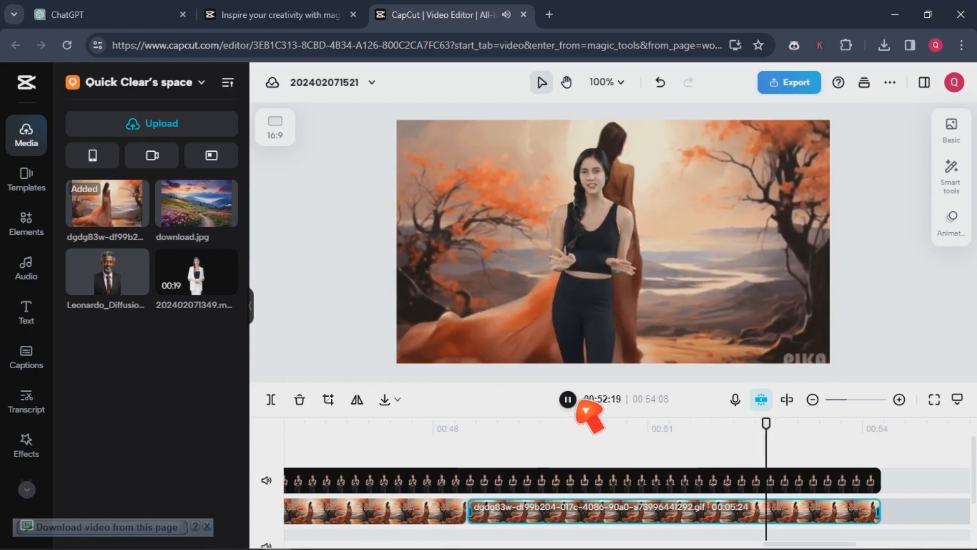
pyautogui.click(568, 399)
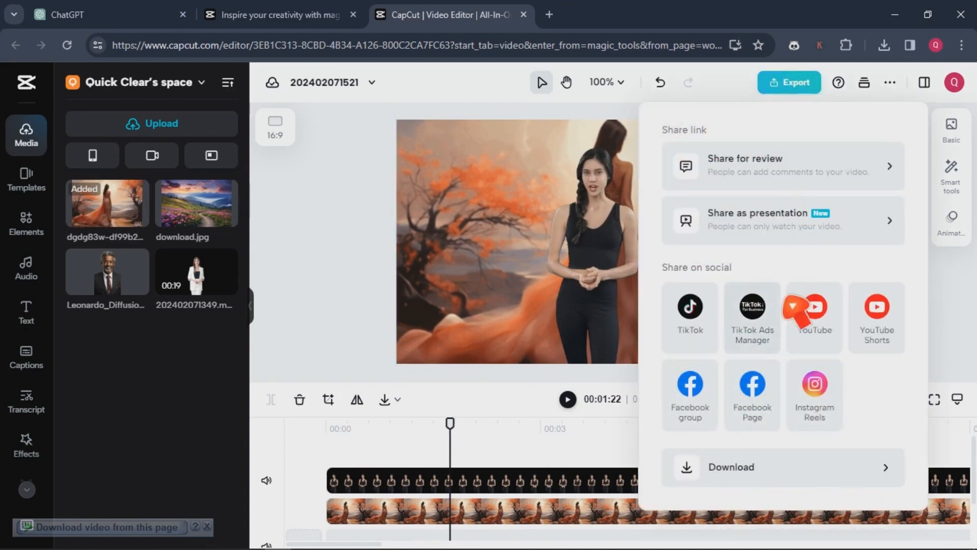
pyautogui.moveTo(752, 311)
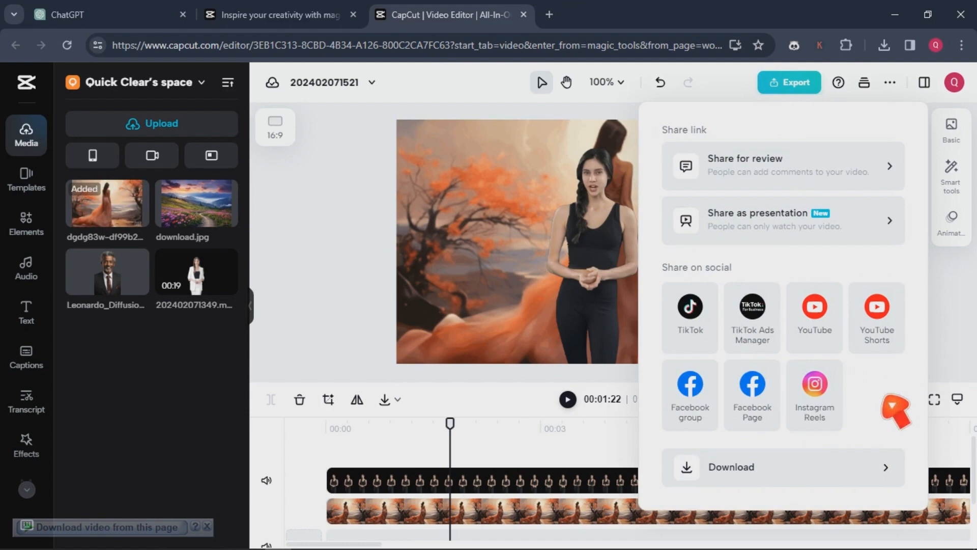
pyautogui.moveTo(745, 183)
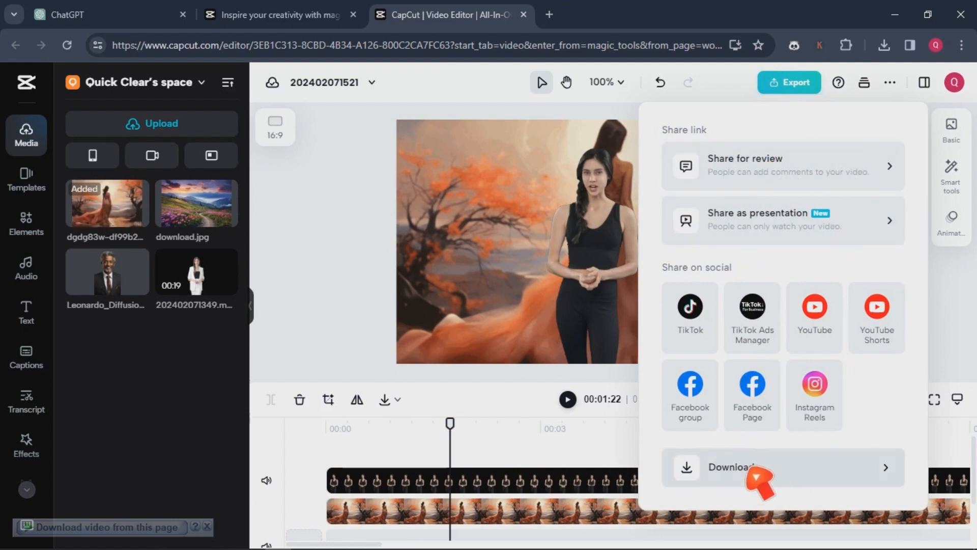
# - Name the download 'nature' and keep the 1080p resolution
pyautogui.click(742, 467)
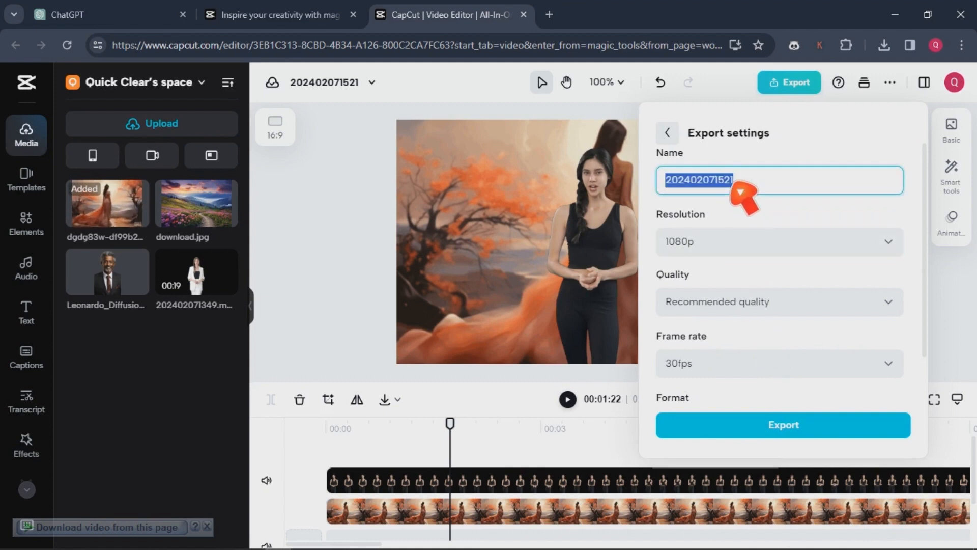
pyautogui.write('nature')
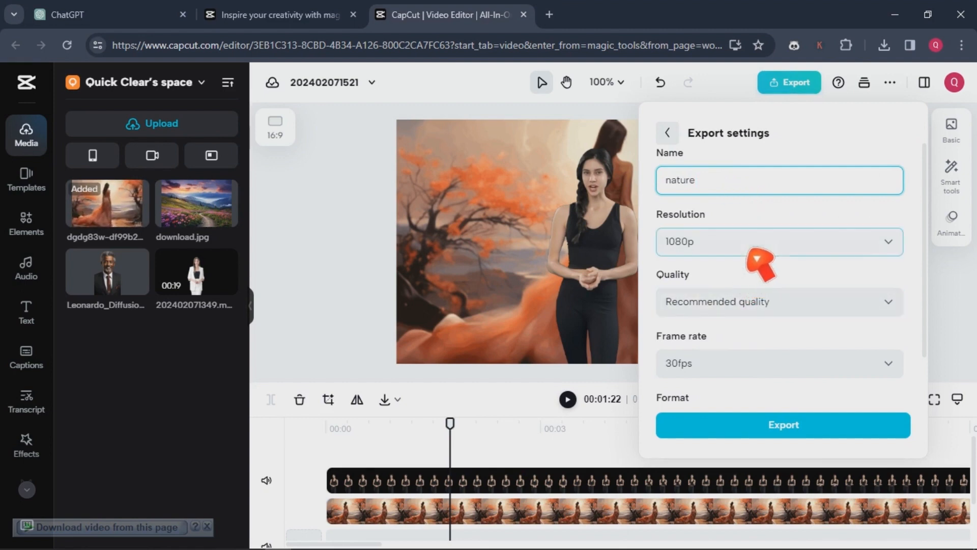
pyautogui.click(780, 243)
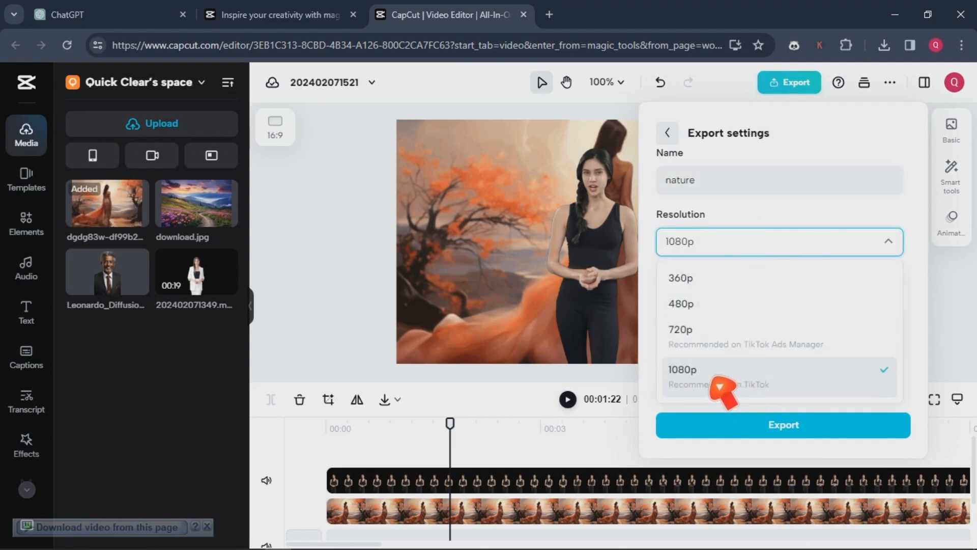
pyautogui.click(682, 370)
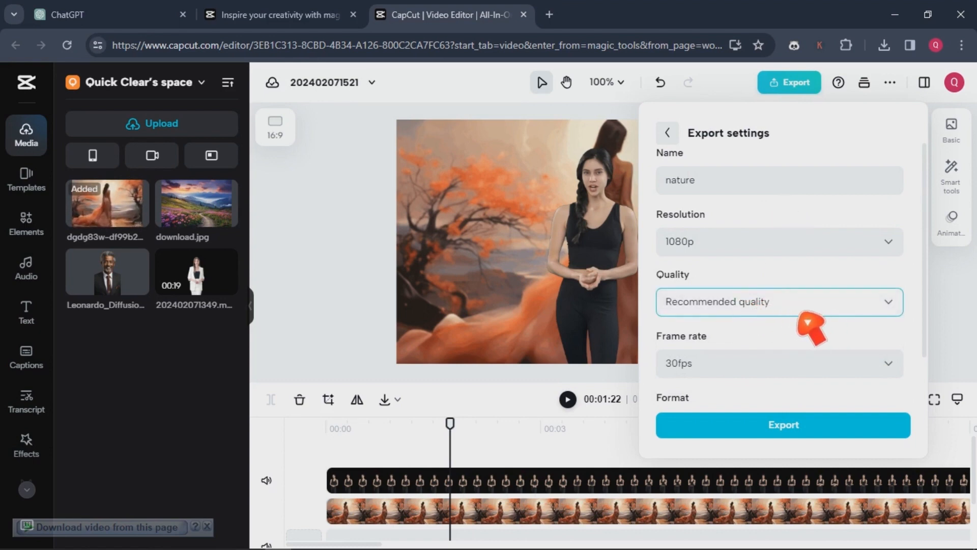
# - Set the export to High quality at 60fps
pyautogui.click(808, 301)
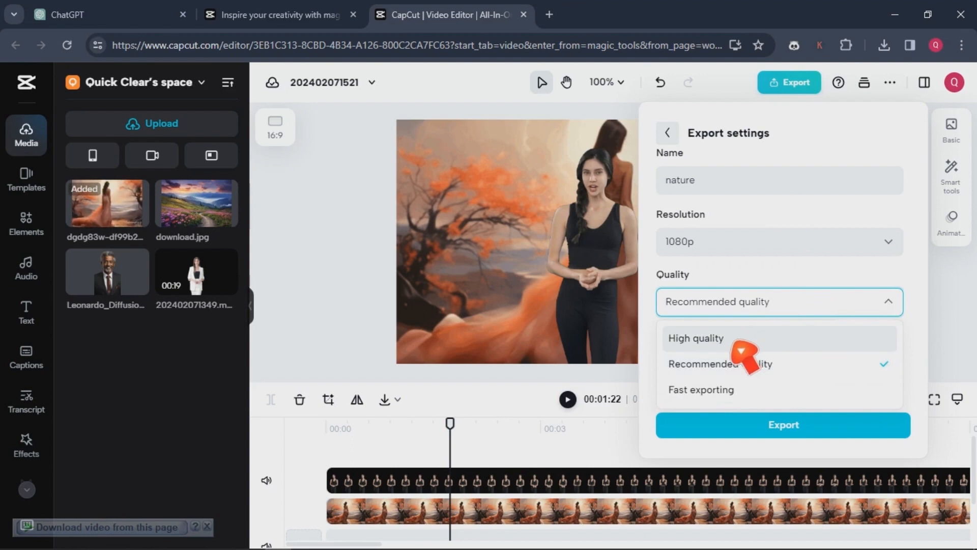
pyautogui.click(697, 338)
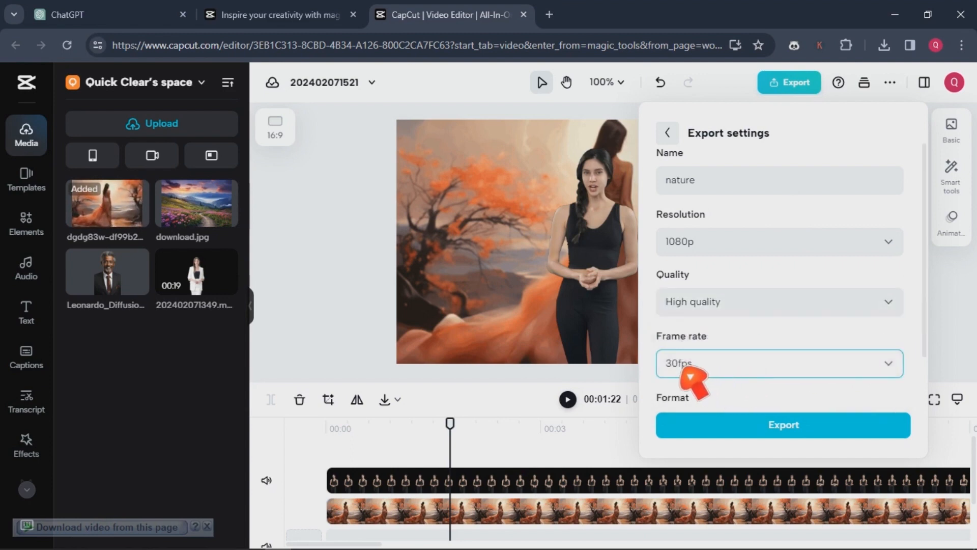
pyautogui.click(780, 362)
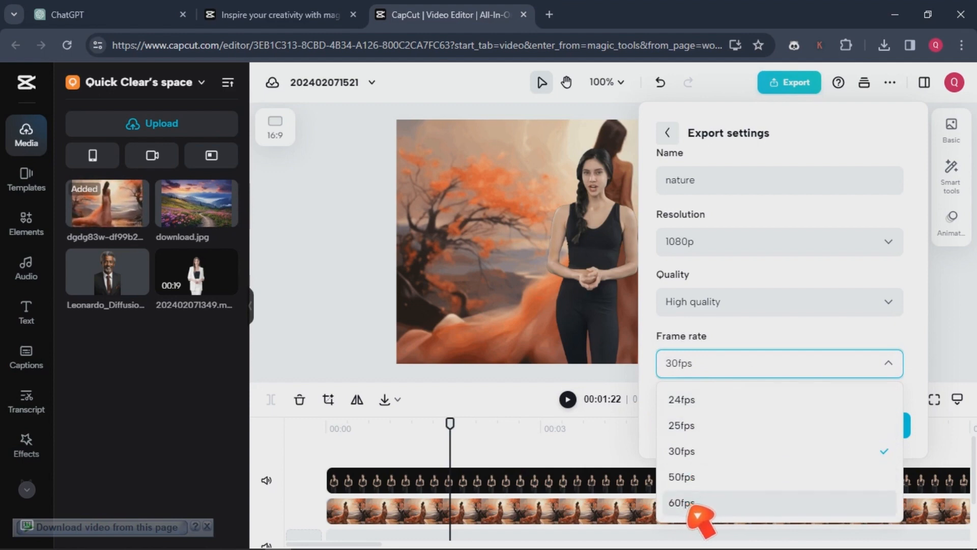
pyautogui.click(683, 502)
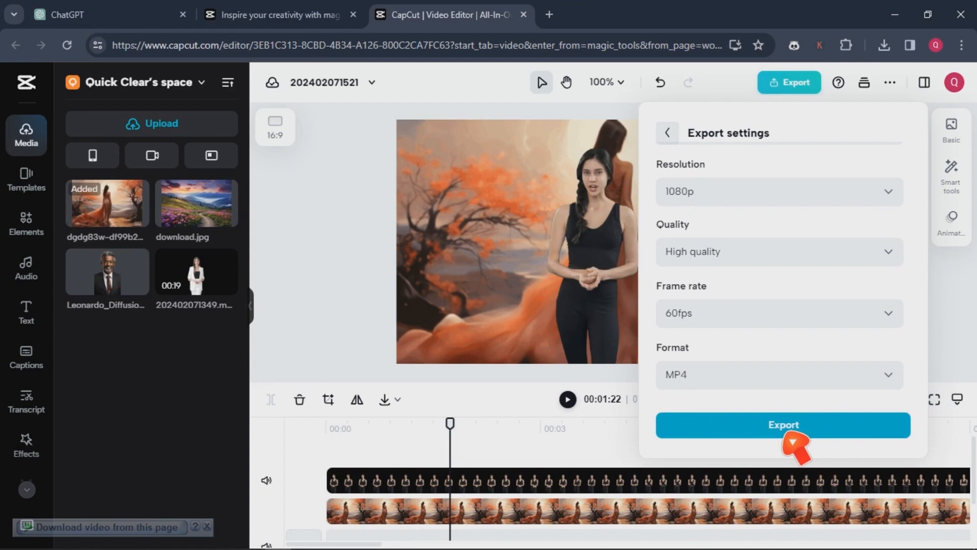
# - Export the video and download it into the Downloads Video folder via the download manager
pyautogui.click(784, 426)
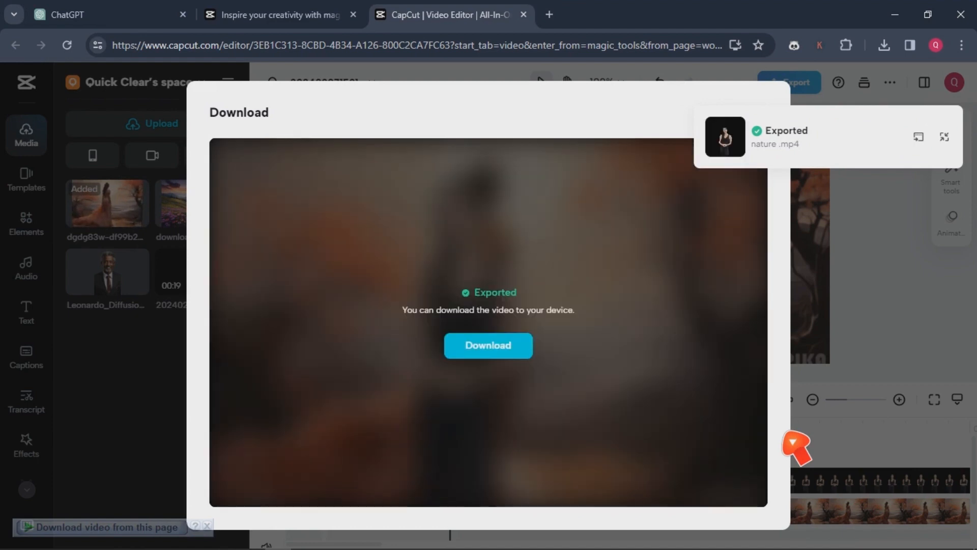
pyautogui.click(489, 345)
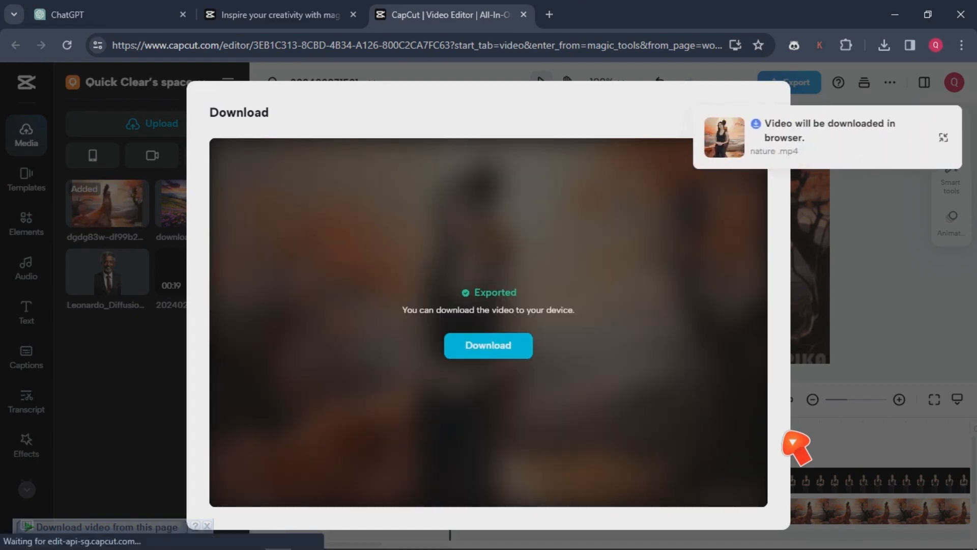
pyautogui.click(489, 346)
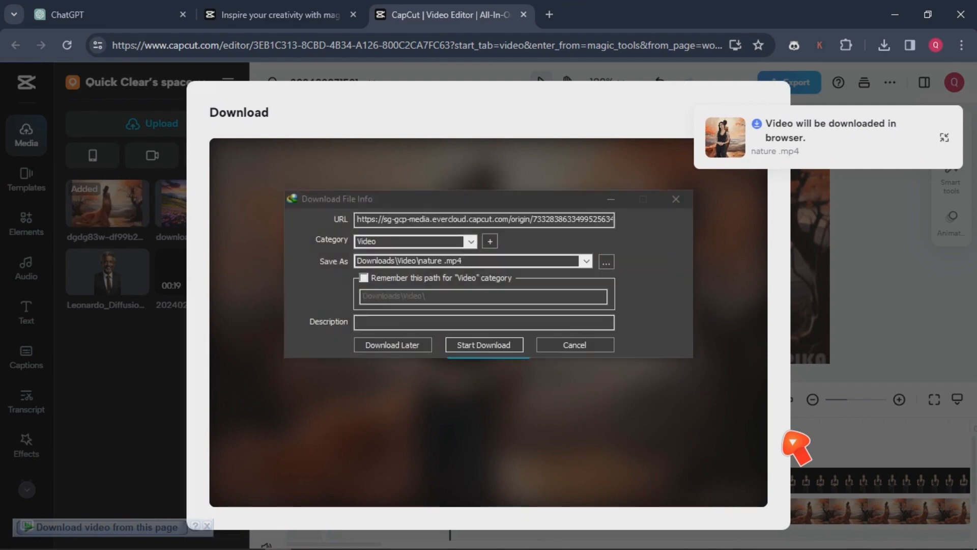
pyautogui.click(485, 344)
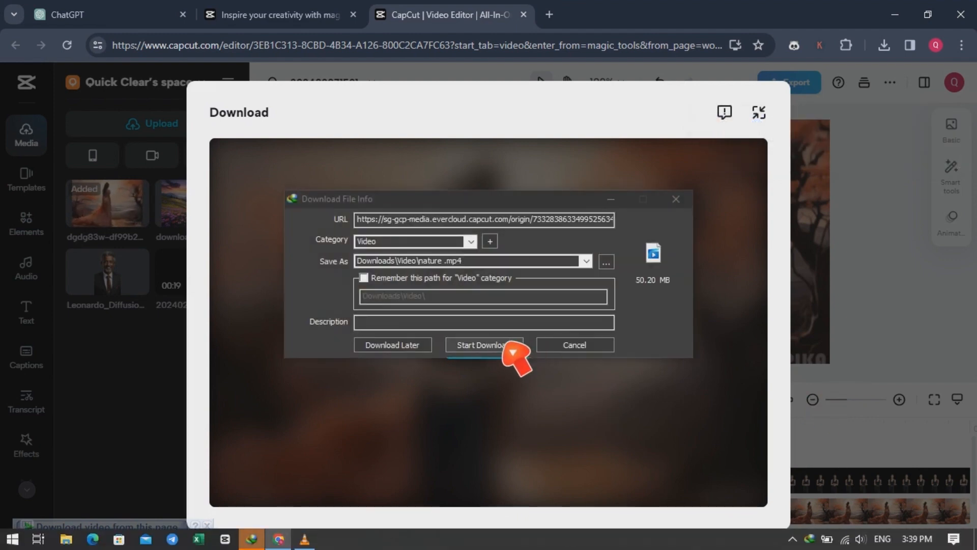
pyautogui.click(485, 344)
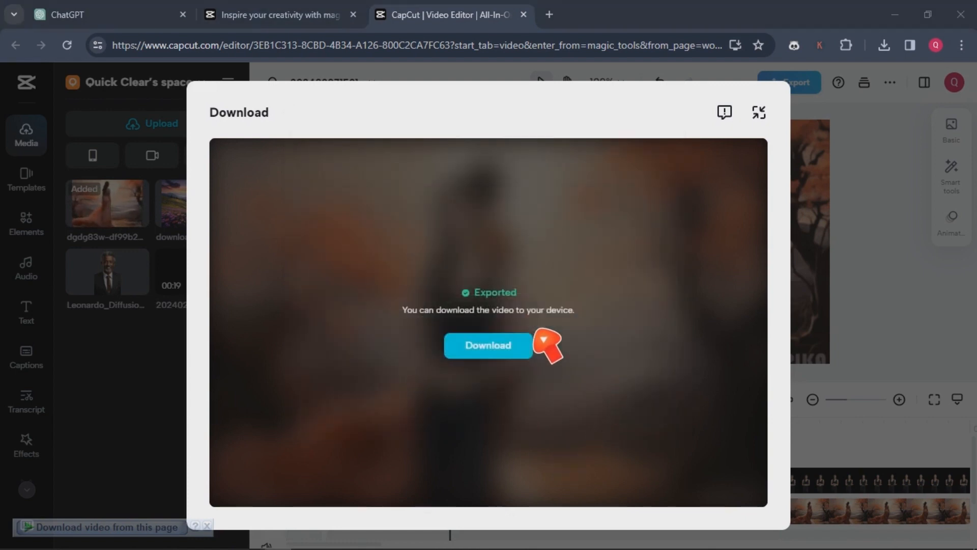
# - Show nature.mp4 in the Downloads Video folder and copy it
pyautogui.click(489, 345)
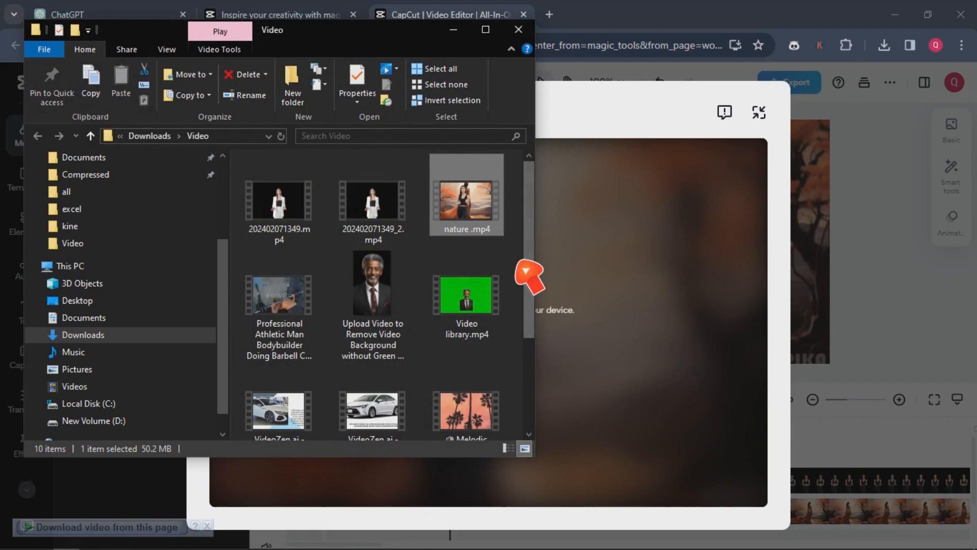
pyautogui.moveTo(476, 225)
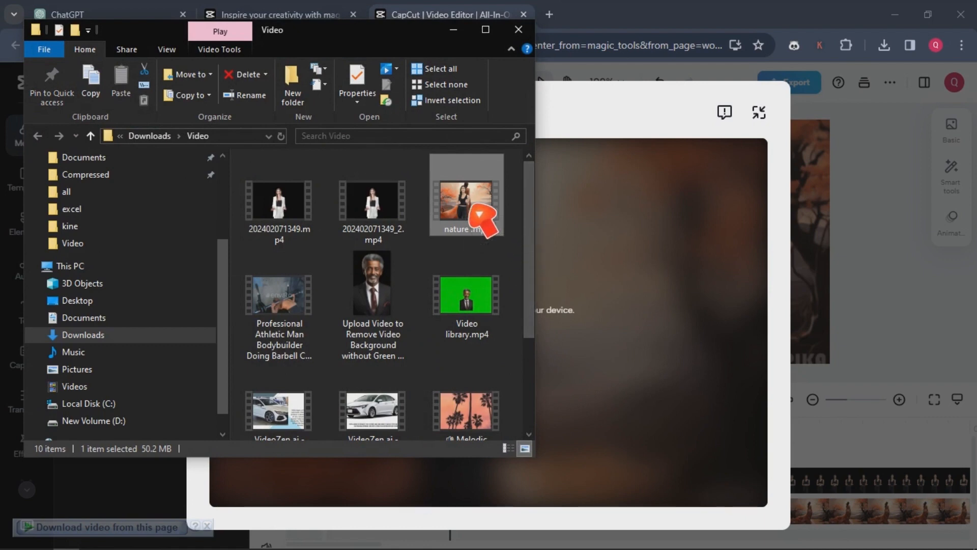
pyautogui.rightClick(466, 200)
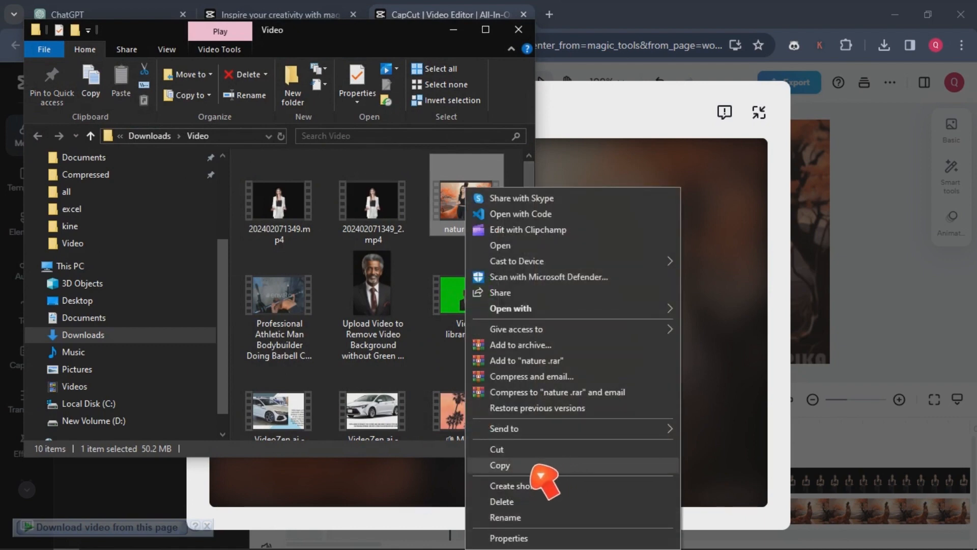
pyautogui.click(500, 465)
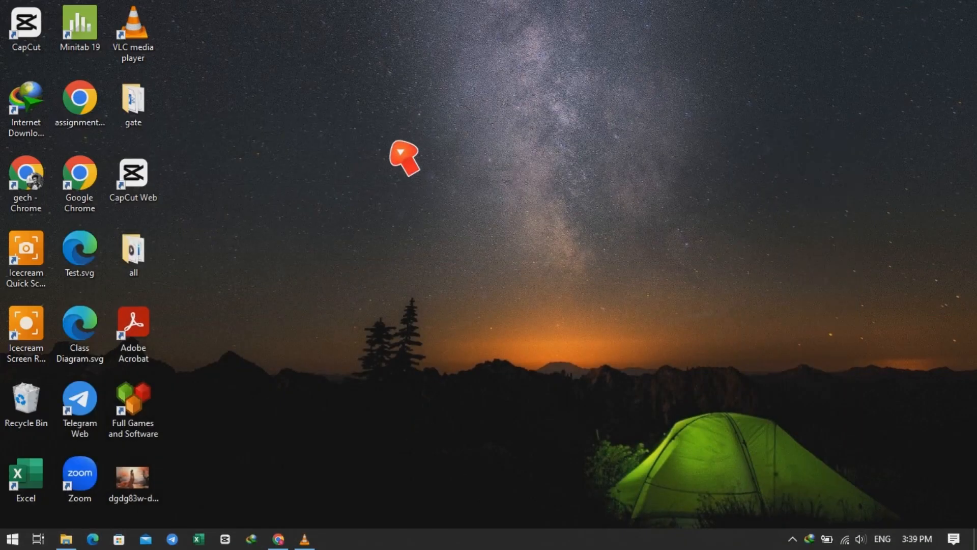
# - Paste nature.mp4 onto an empty area of the desktop
pyautogui.rightClick(401, 152)
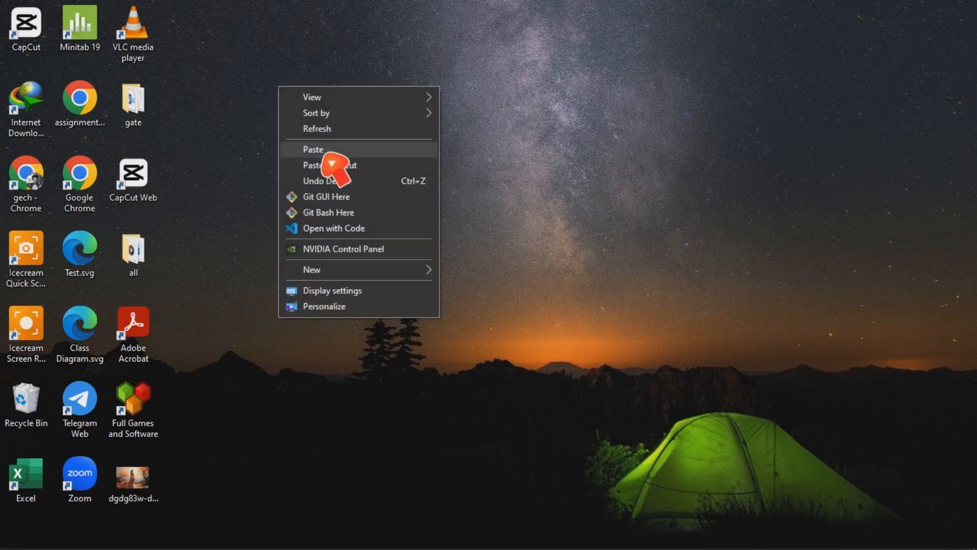
pyautogui.click(313, 149)
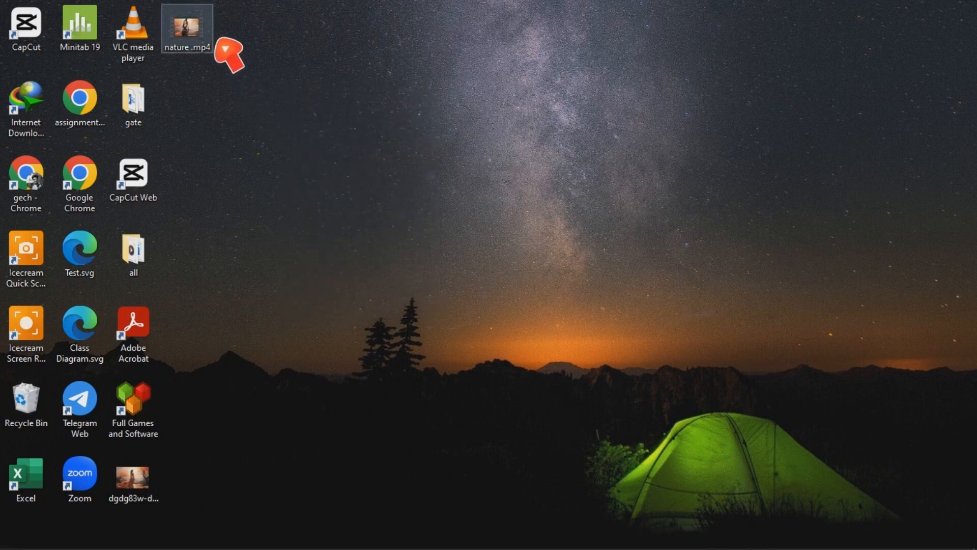